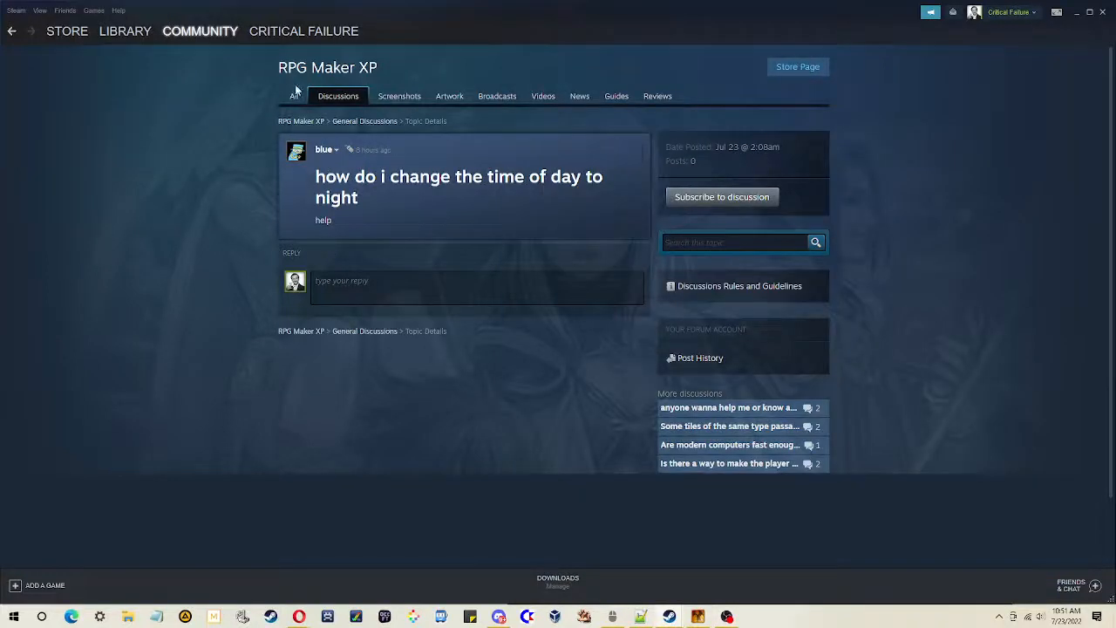
pyautogui.moveTo(321, 270)
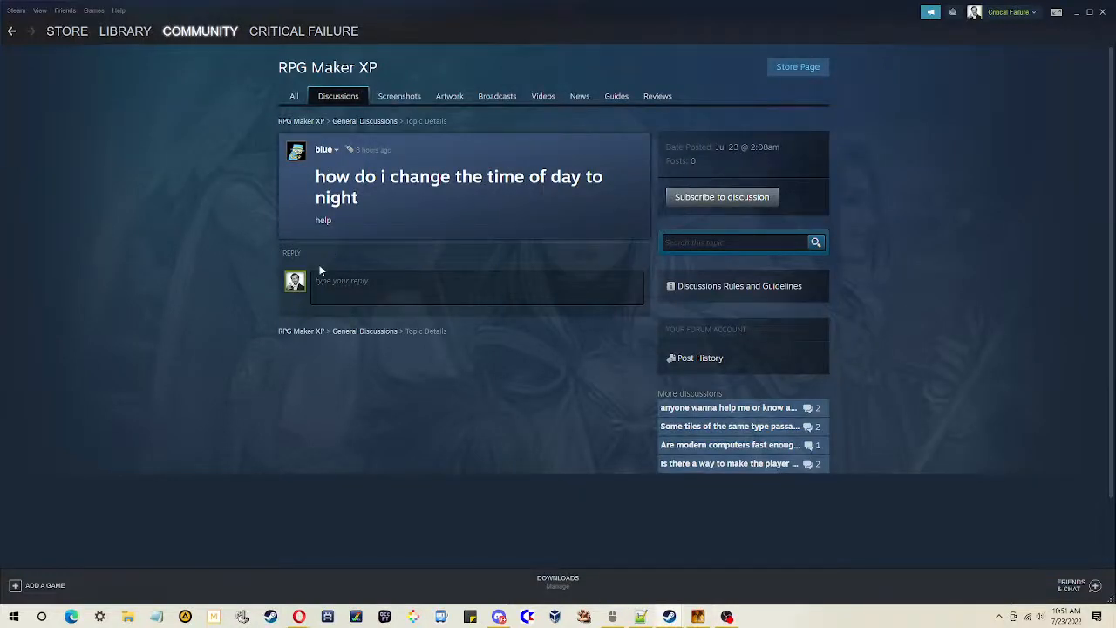
pyautogui.moveTo(521, 196)
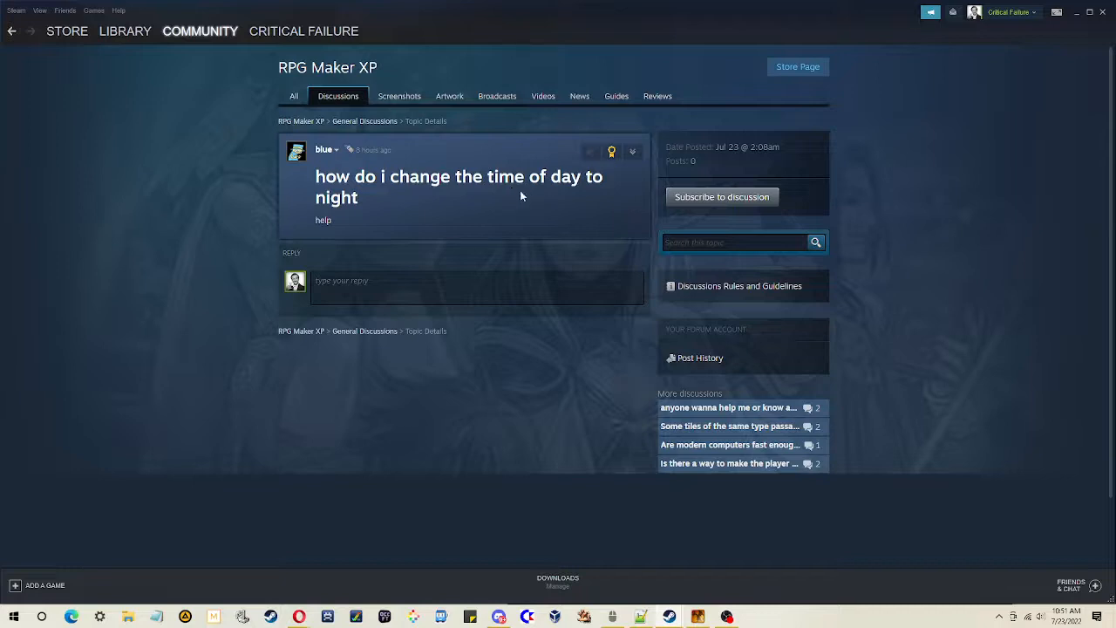
pyautogui.moveTo(539, 492)
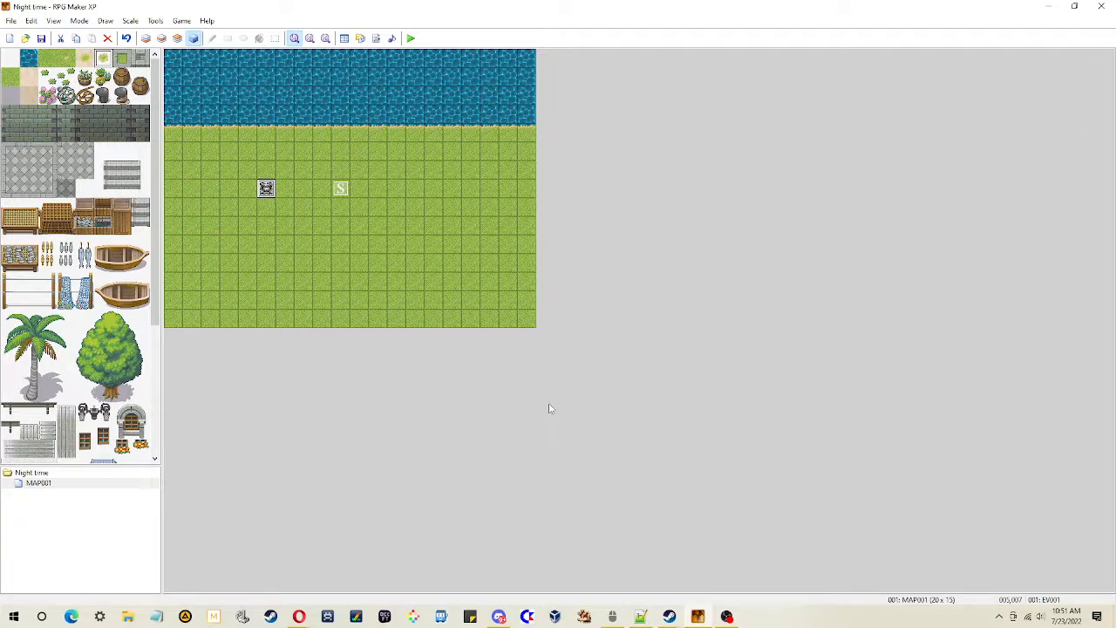
pyautogui.moveTo(410, 225)
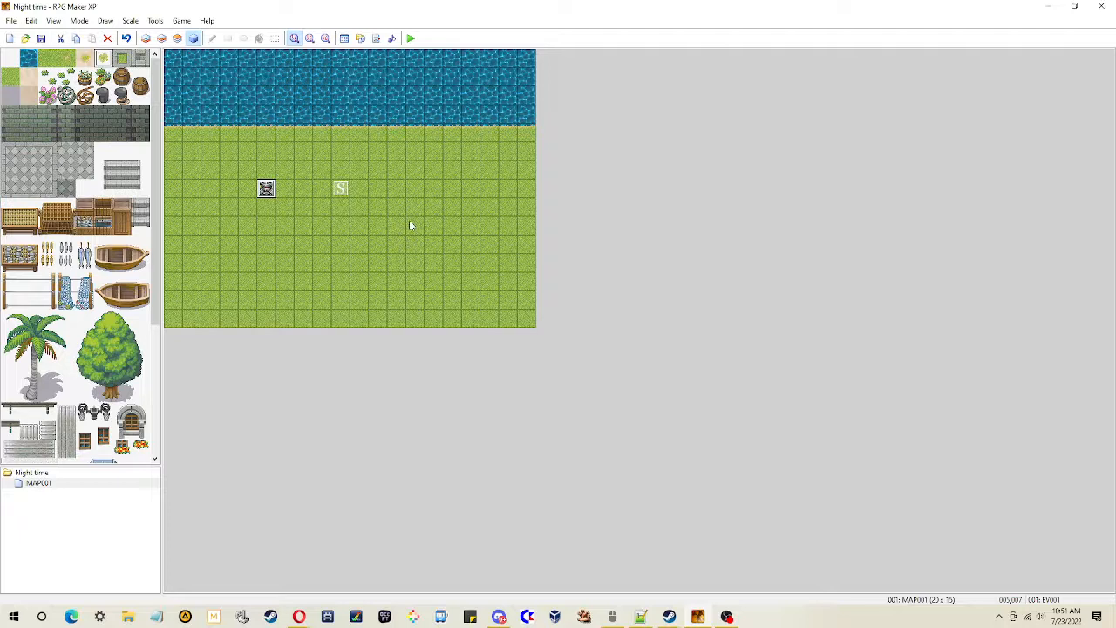
pyautogui.moveTo(503, 241)
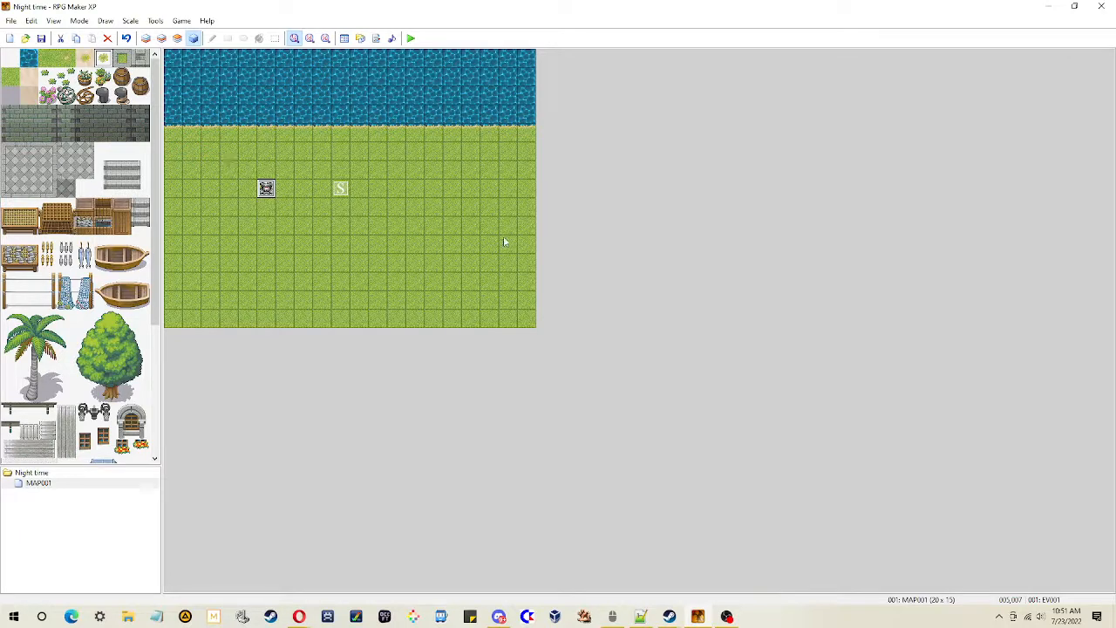
pyautogui.moveTo(411, 32)
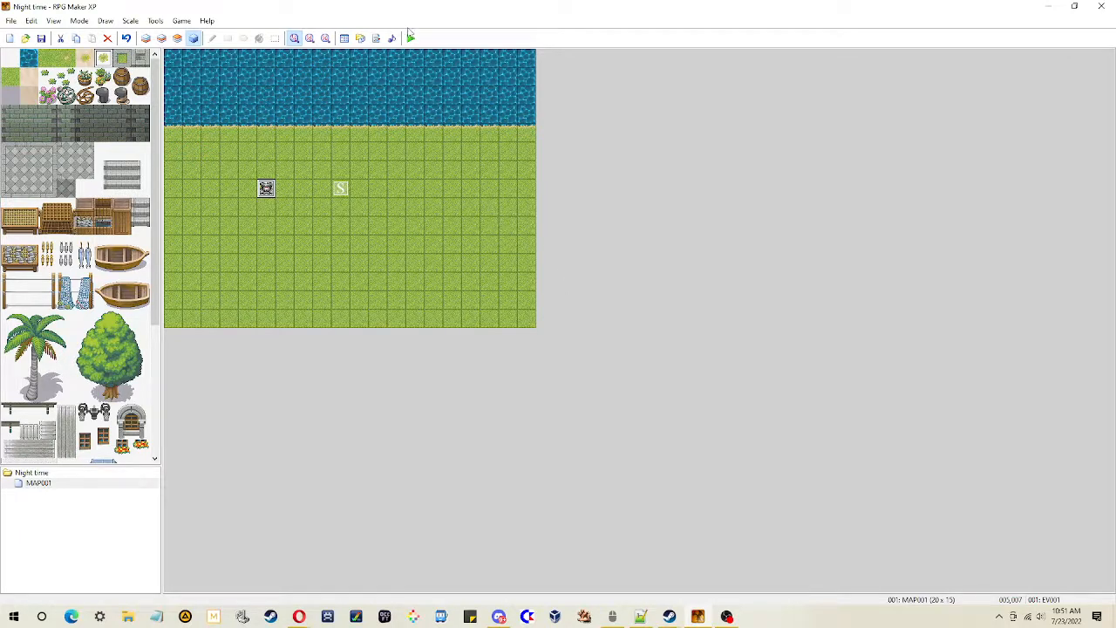
# Playtest the game by starting a new game, then close the game window
pyautogui.click(410, 38)
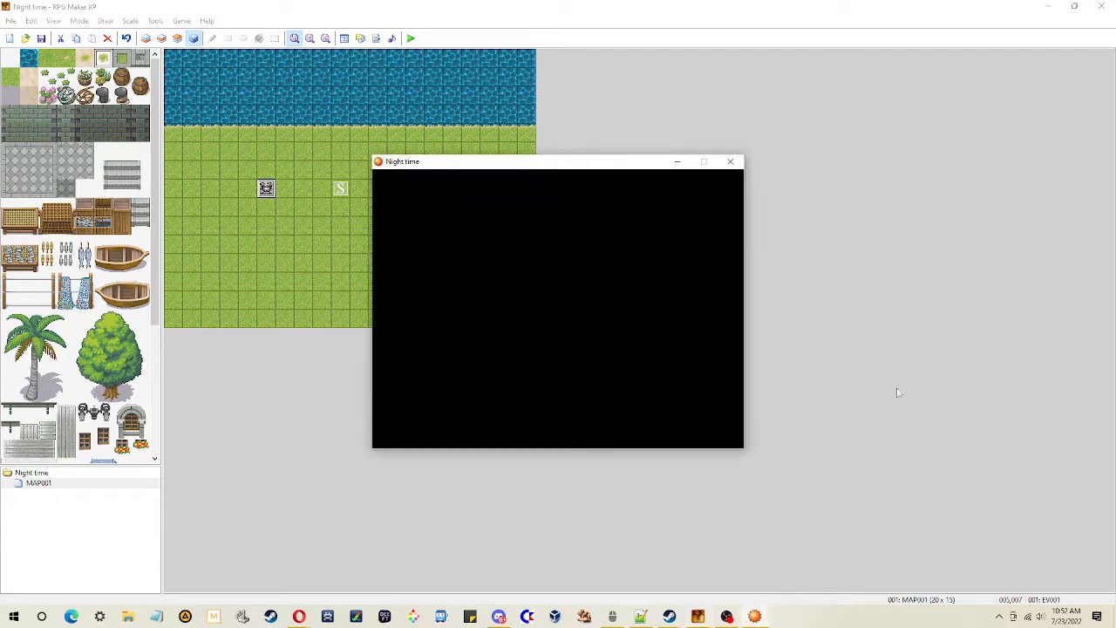
pyautogui.moveTo(937, 379)
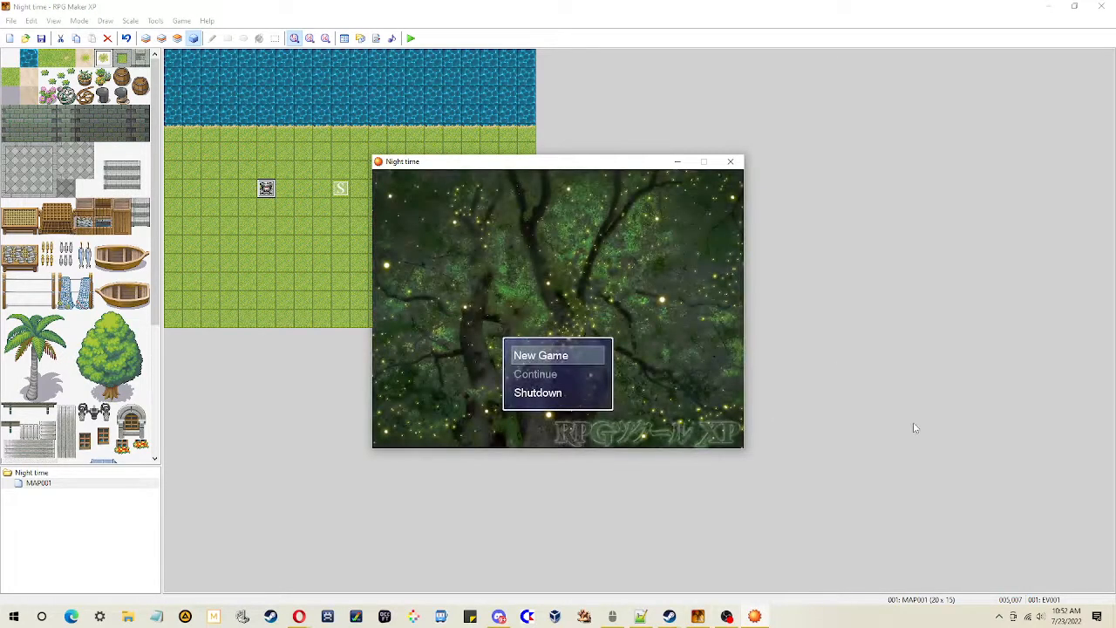
pyautogui.click(541, 355)
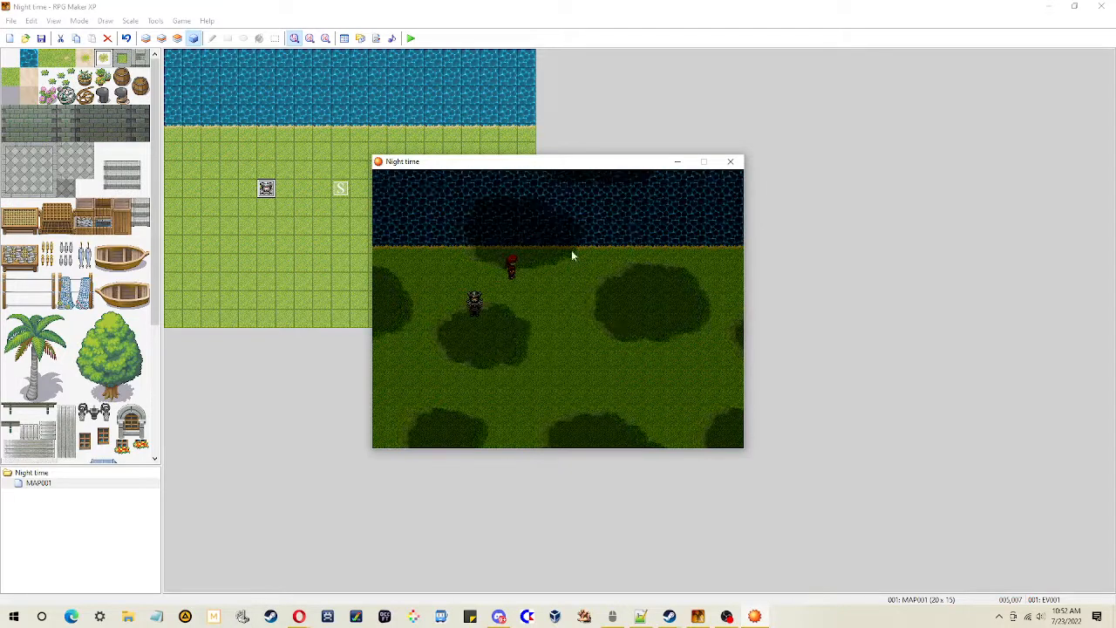
pyautogui.click(730, 161)
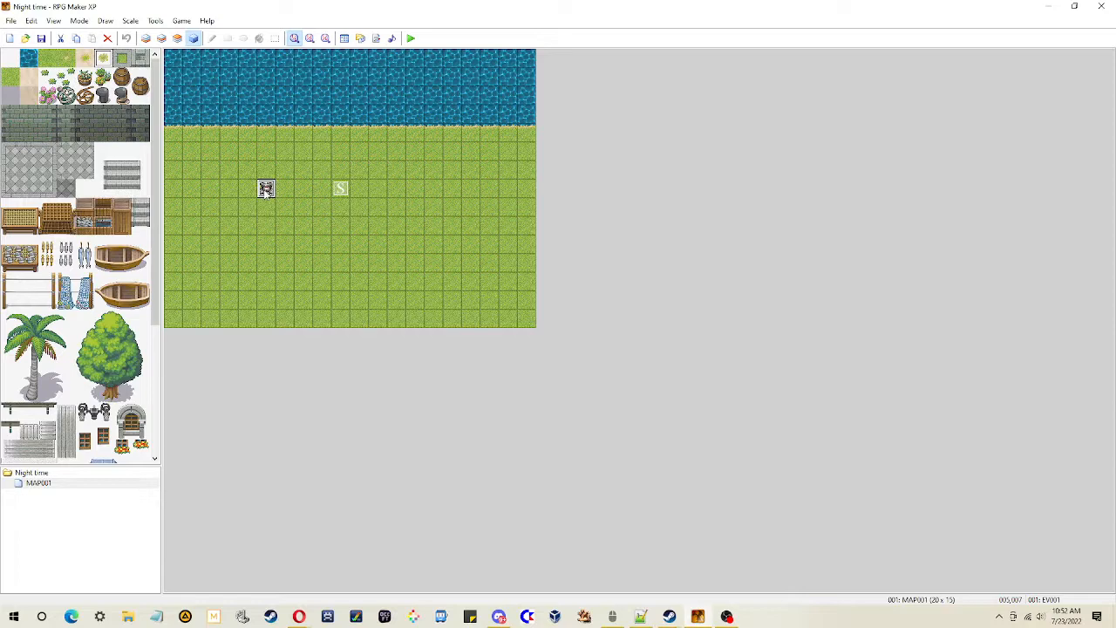
# Review the NPC event's screen tone and fog commands, then close its editor
pyautogui.doubleClick(266, 188)
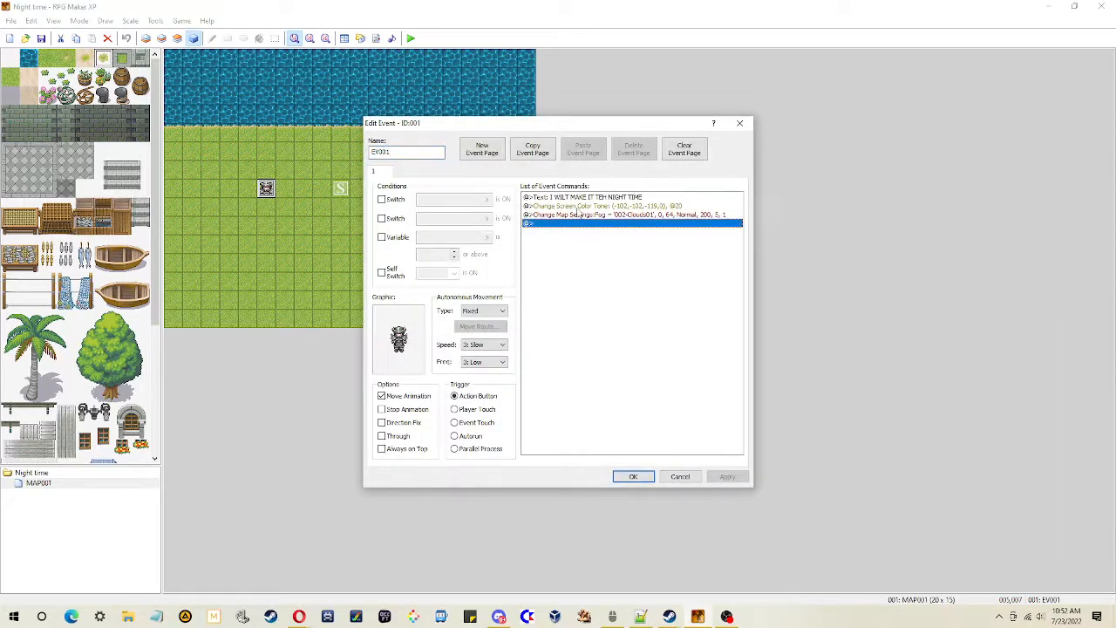
pyautogui.click(601, 206)
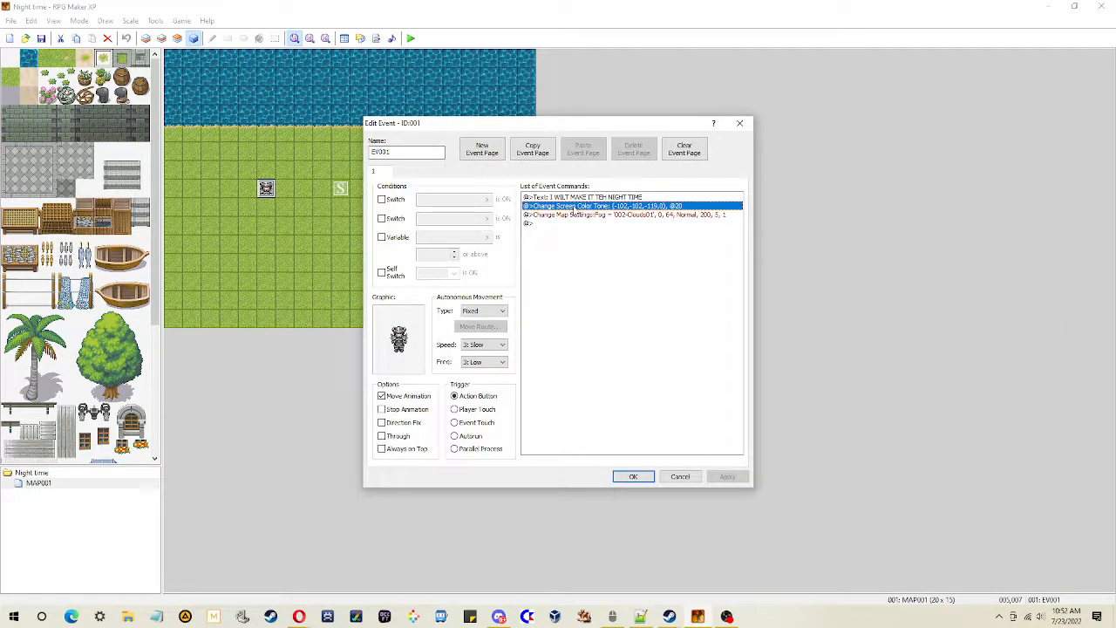
pyautogui.click(627, 216)
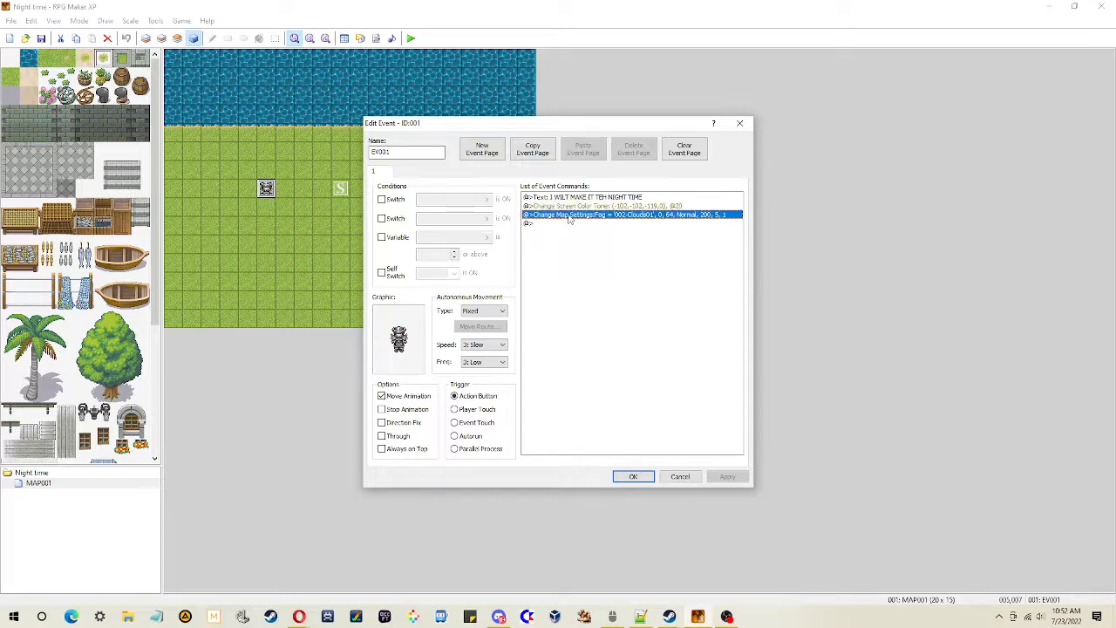
pyautogui.click(633, 476)
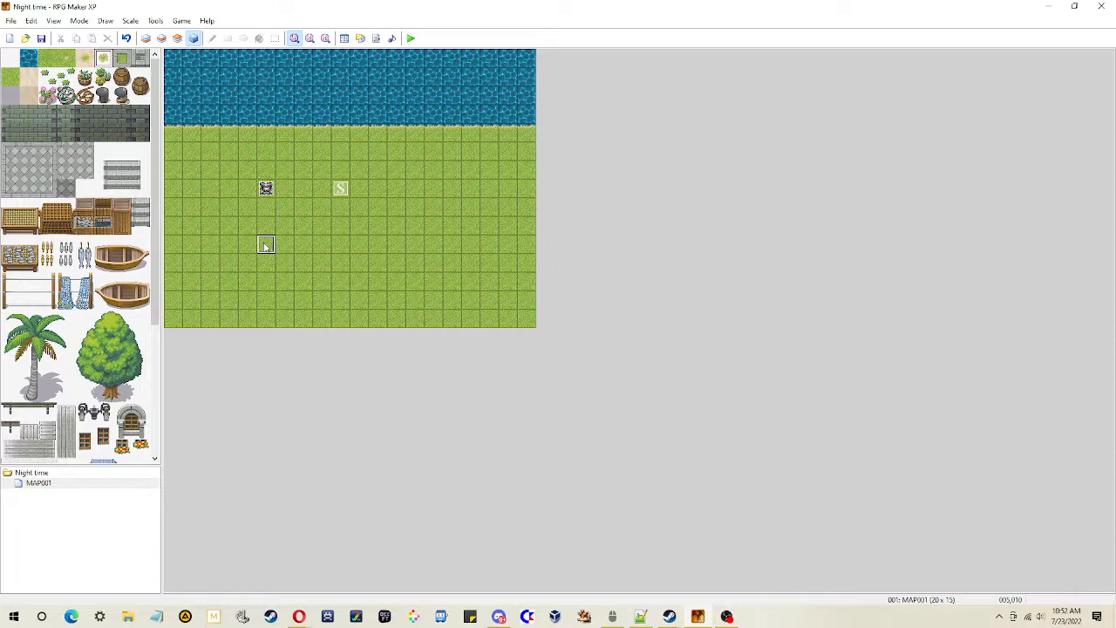
# Create an event below the NPC whose first command shows 'IT STRTS TO NIGHT TIME'
pyautogui.doubleClick(265, 244)
pyautogui.write('IT STRTS TO NIGHT TIME')
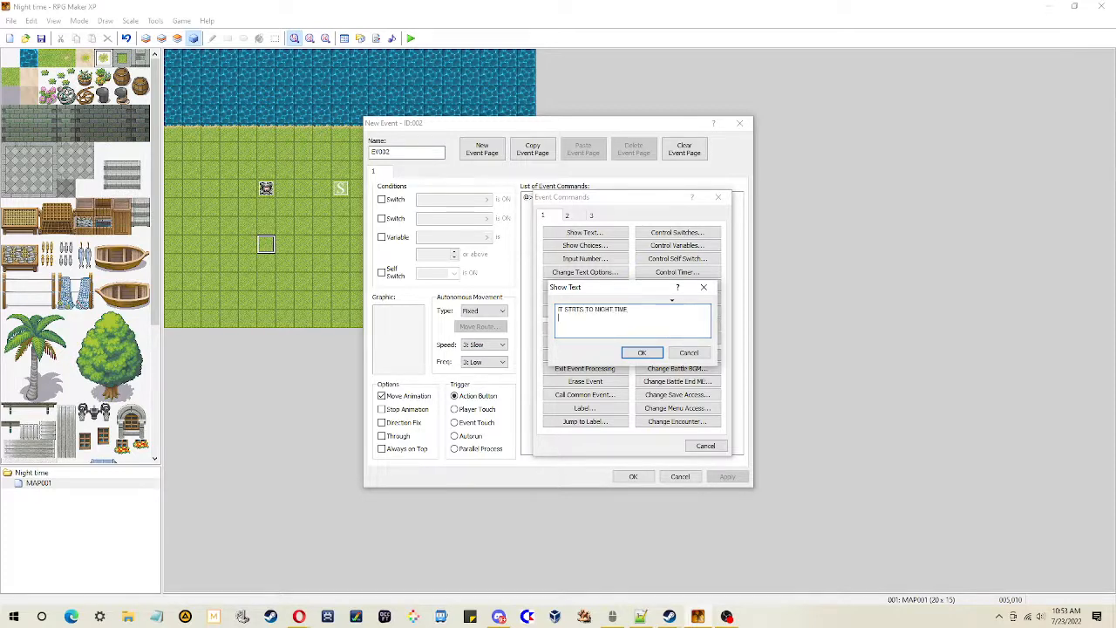
pyautogui.click(642, 352)
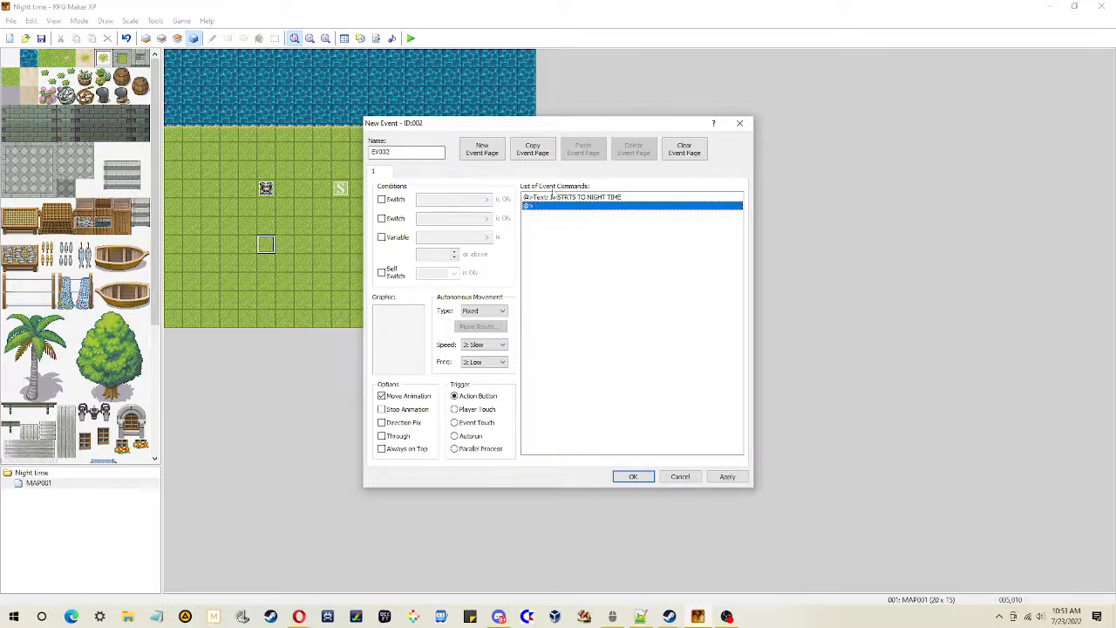
pyautogui.doubleClick(632, 207)
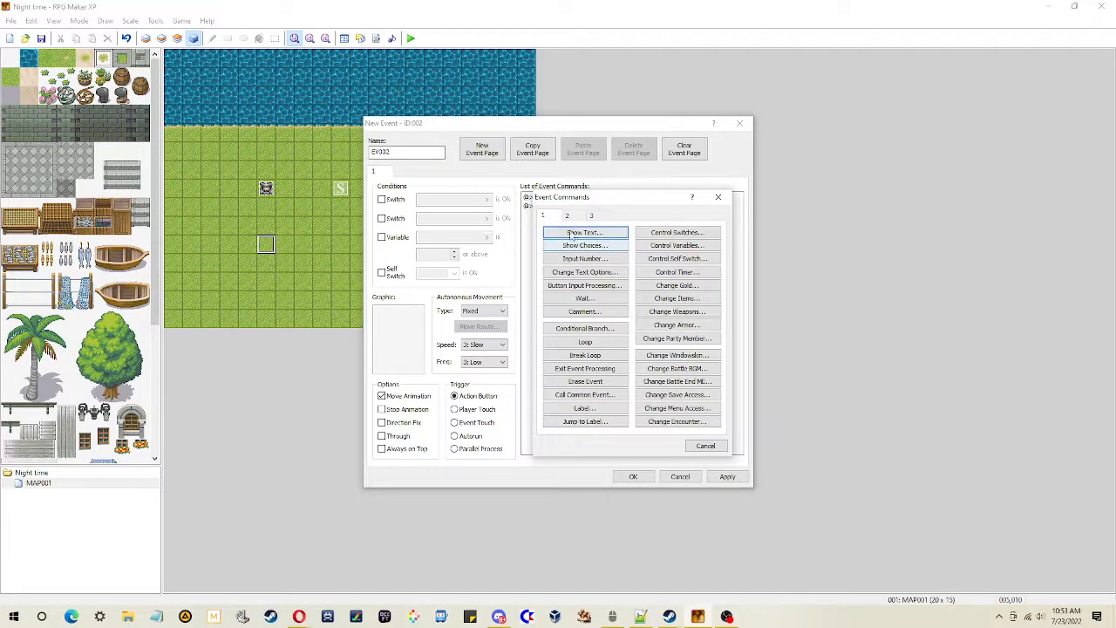
pyautogui.click(567, 215)
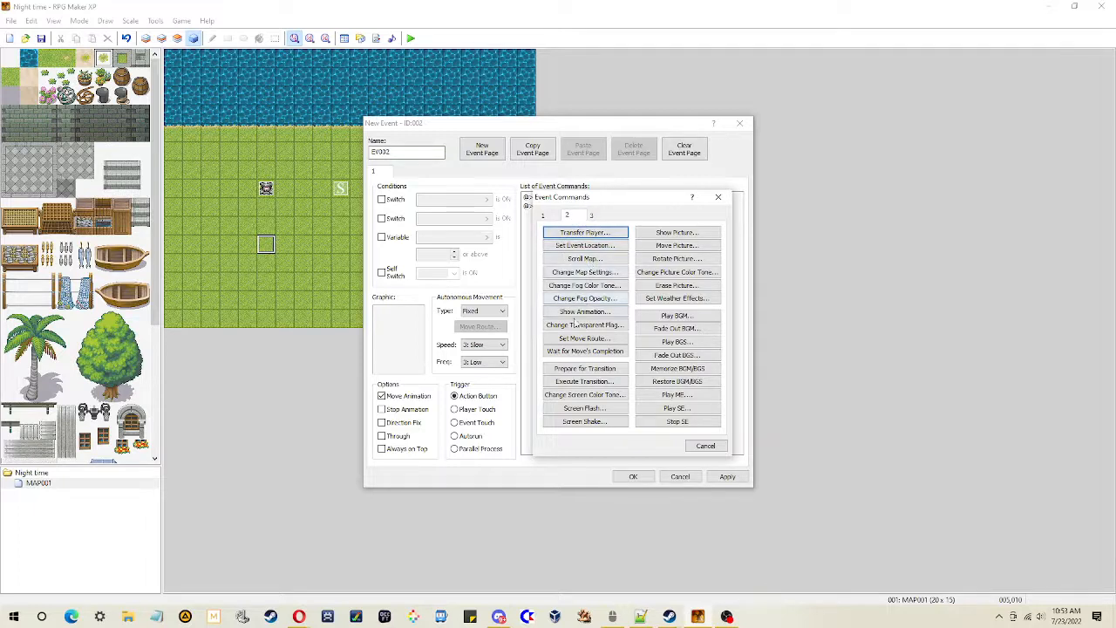
# Add a Change Map Settings command for the fog graphic and bring up the fog list
pyautogui.click(584, 271)
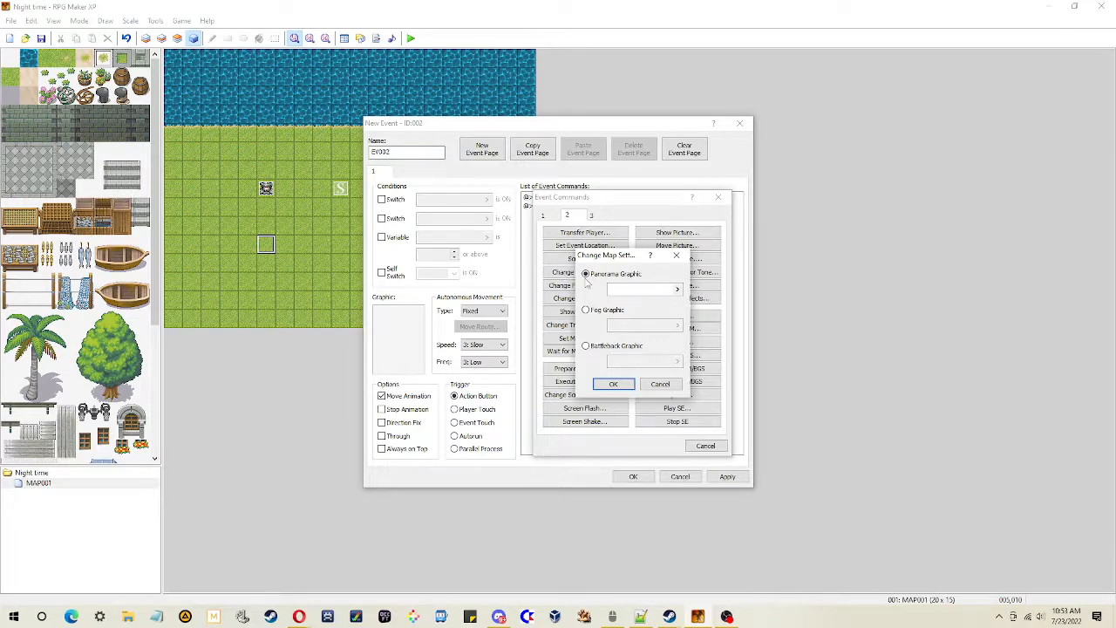
pyautogui.moveTo(637, 300)
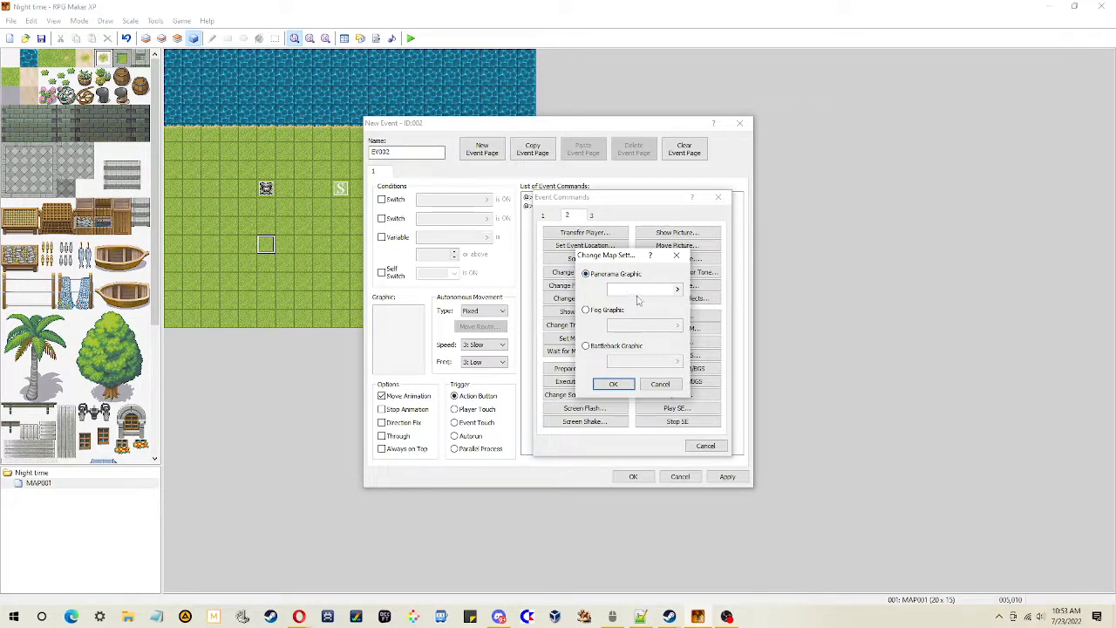
pyautogui.moveTo(264, 81)
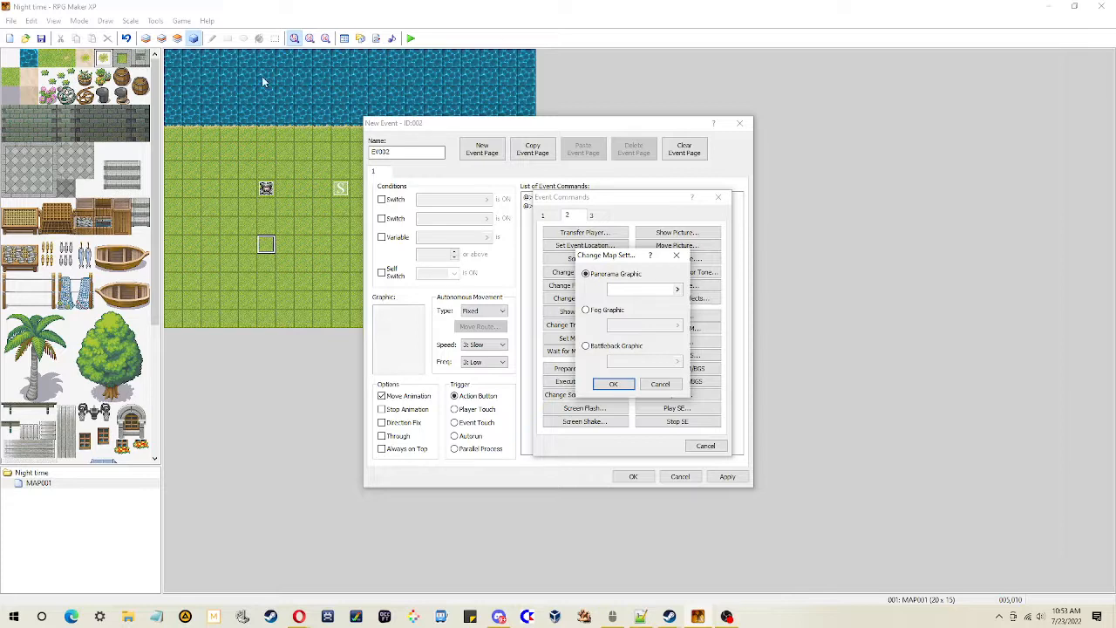
pyautogui.moveTo(199, 84)
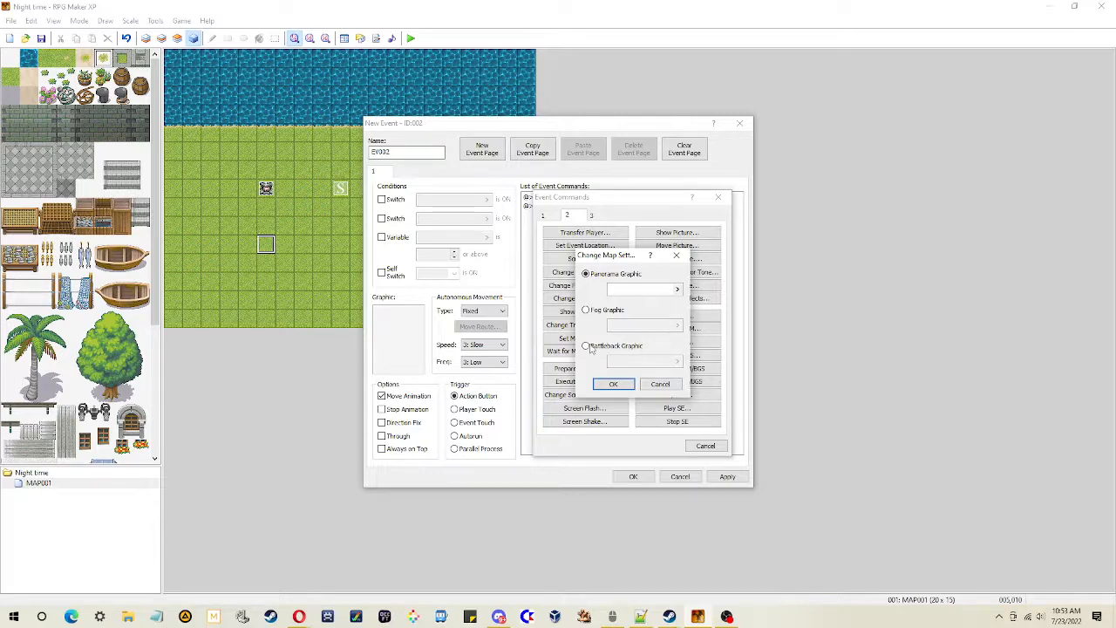
pyautogui.click(586, 309)
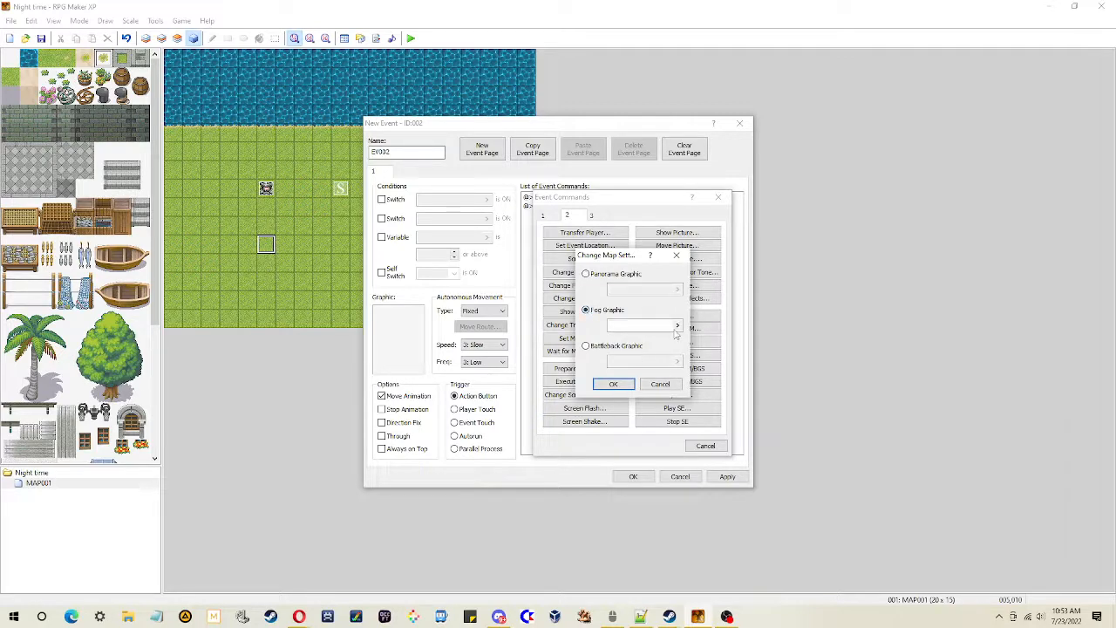
pyautogui.click(677, 324)
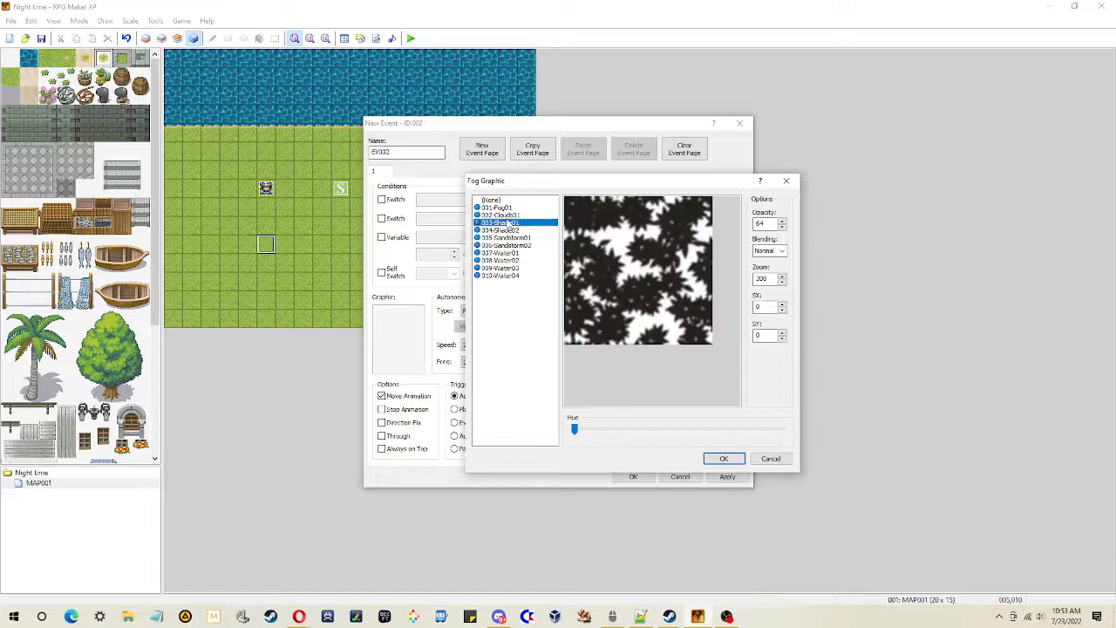
# Preview the sandstorm and water fogs, then select and confirm 001-Fog01
pyautogui.click(506, 237)
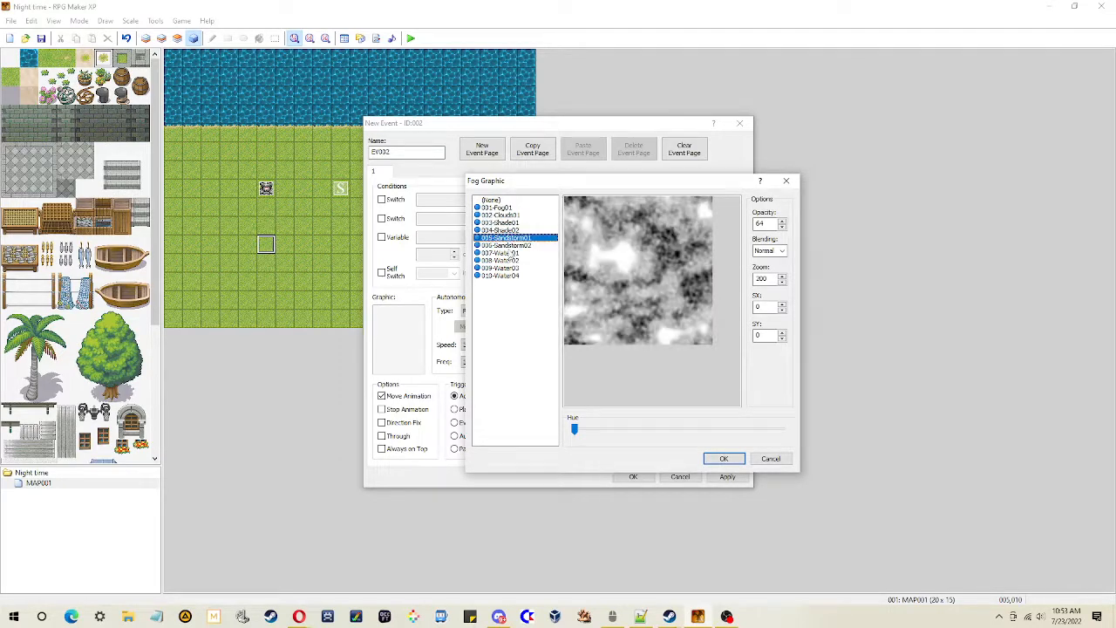
pyautogui.click(506, 245)
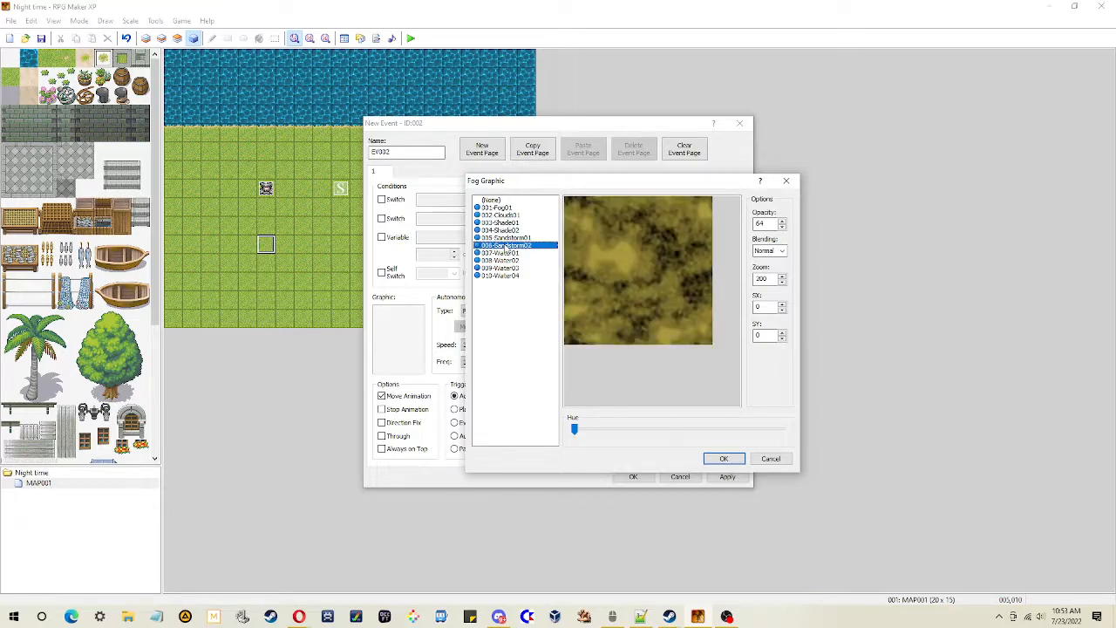
pyautogui.click(502, 268)
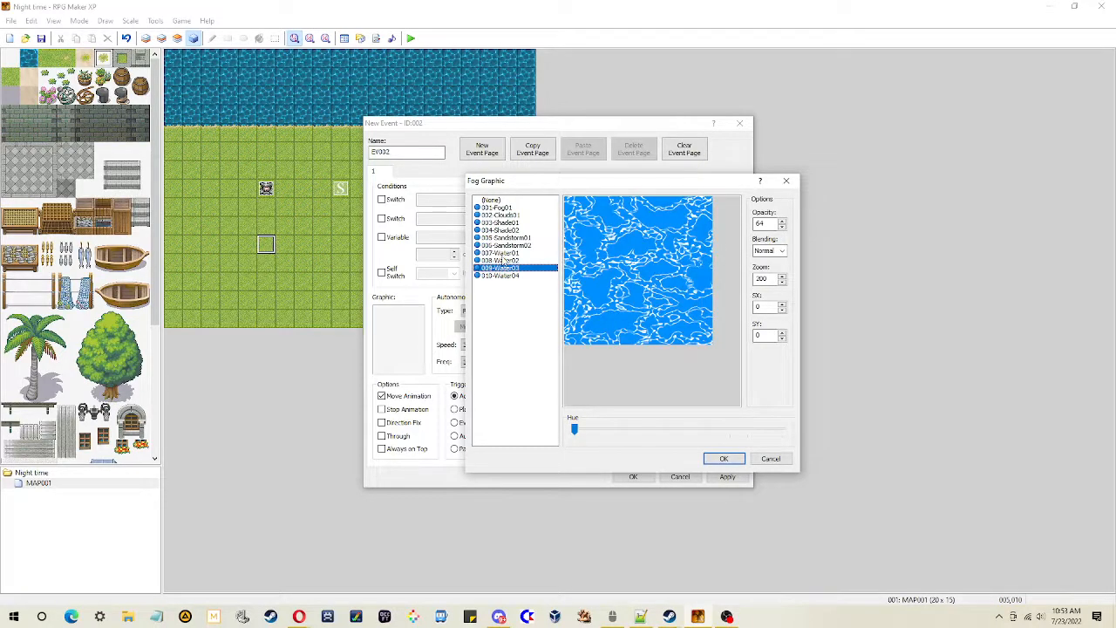
pyautogui.click(497, 208)
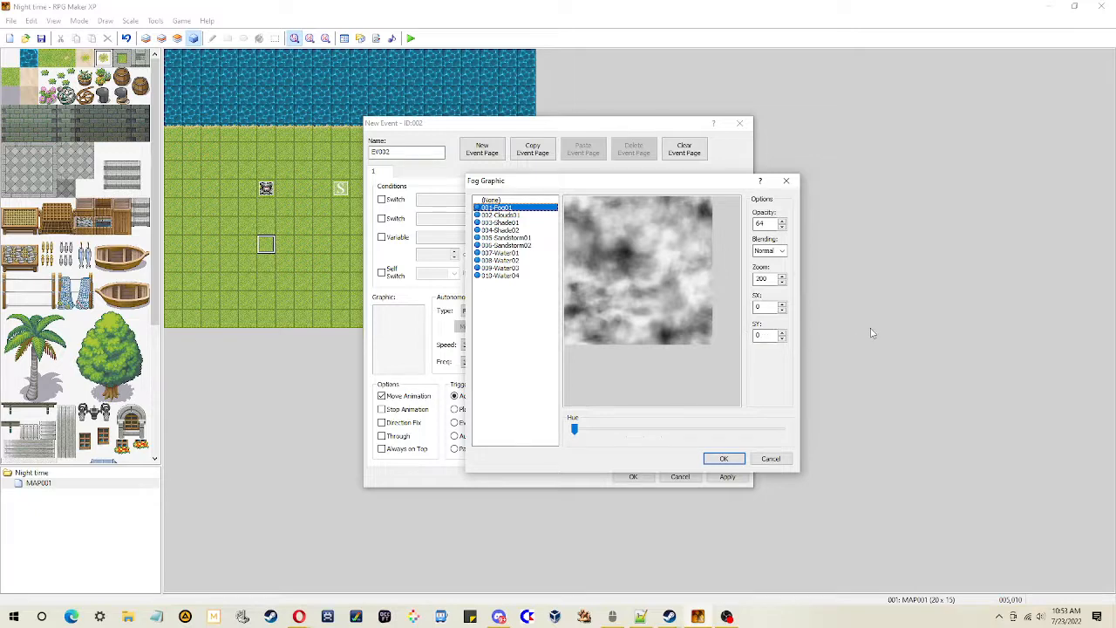
pyautogui.moveTo(635, 267)
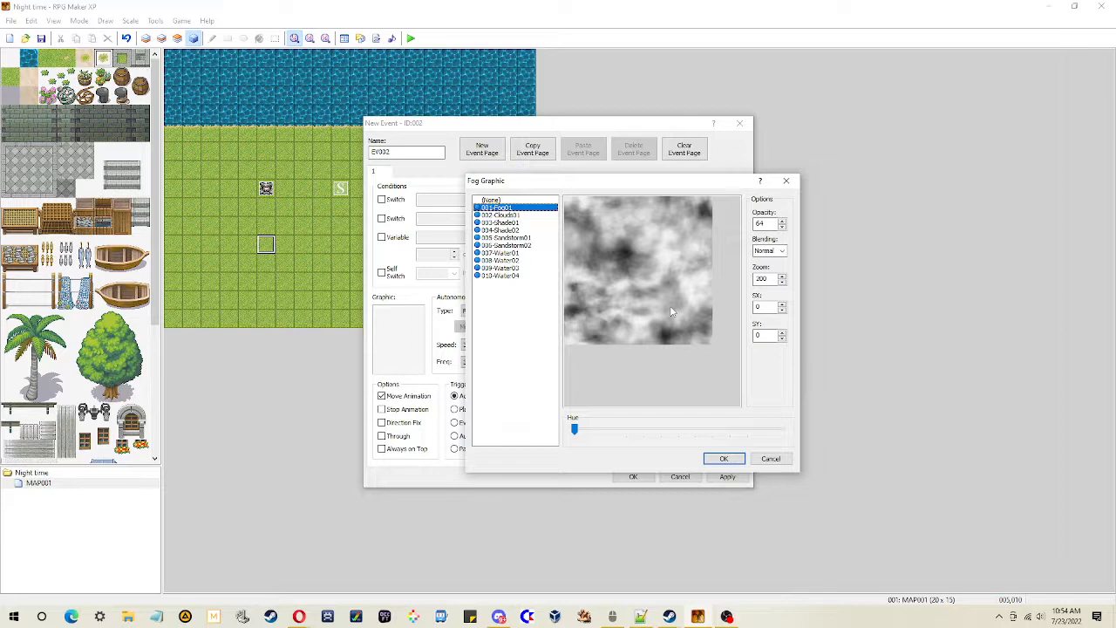
pyautogui.moveTo(787, 309)
pyautogui.write('6')
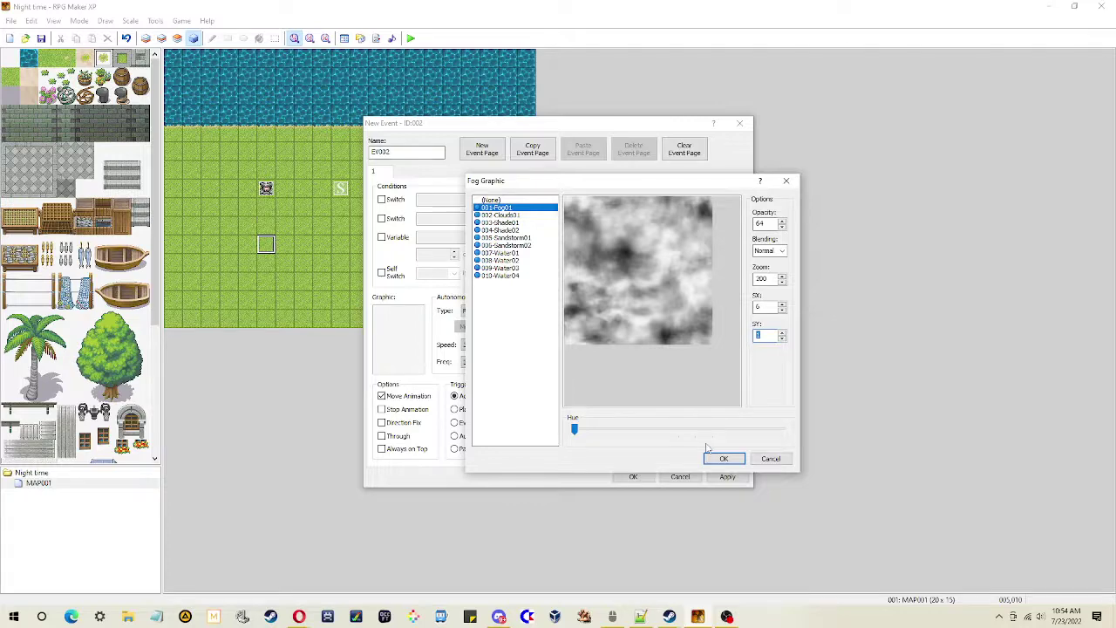
pyautogui.click(723, 458)
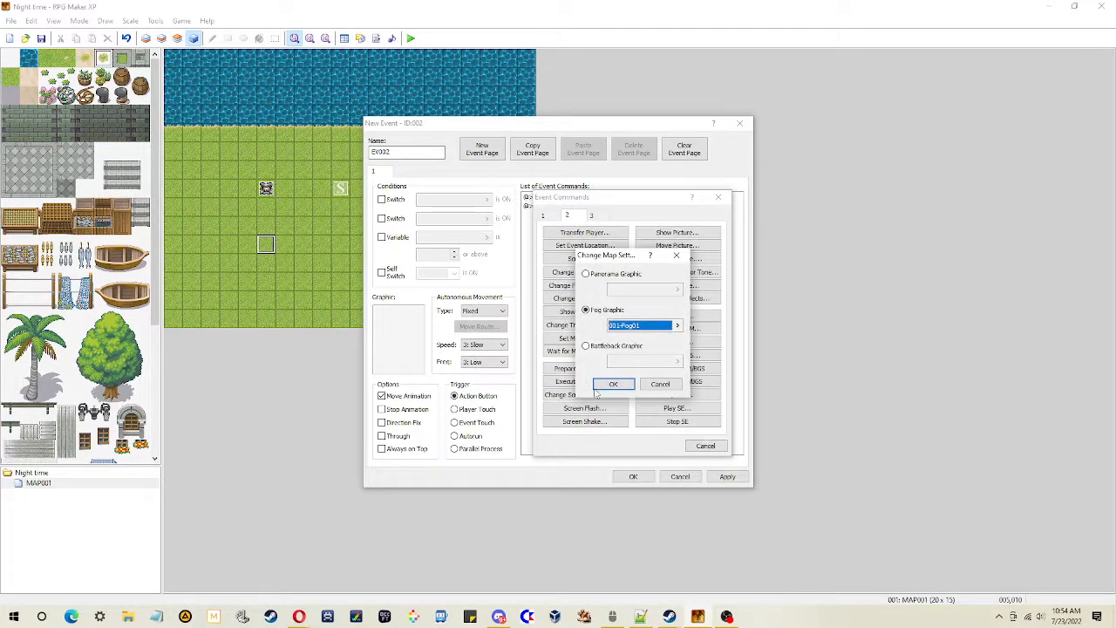
# Add the 001-Fog01 fog change as the event's second command and start another command
pyautogui.click(613, 383)
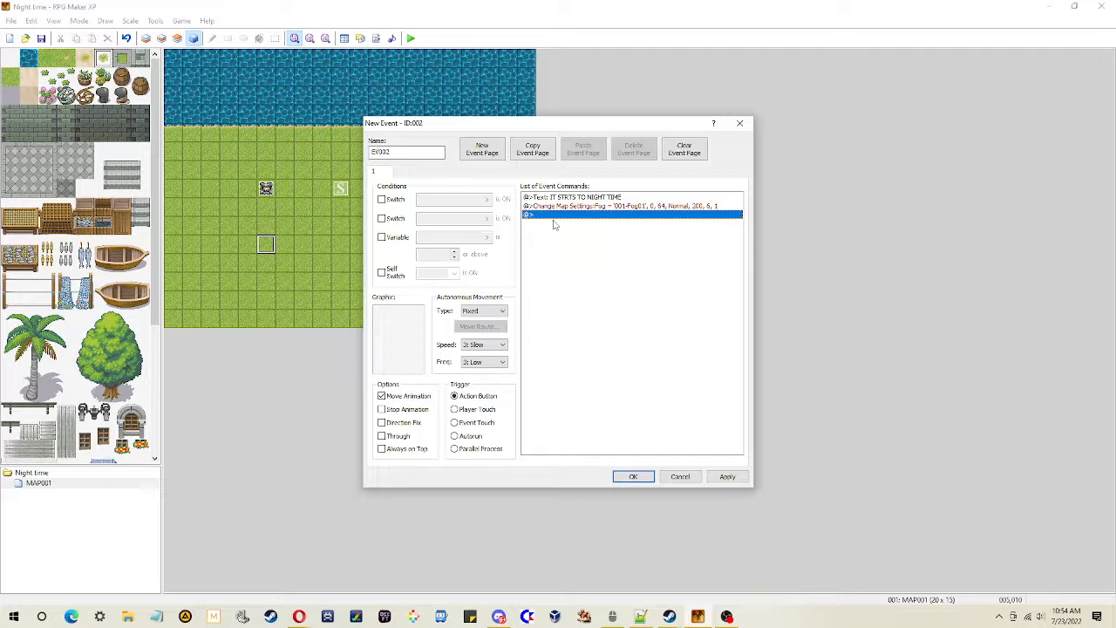
pyautogui.doubleClick(632, 214)
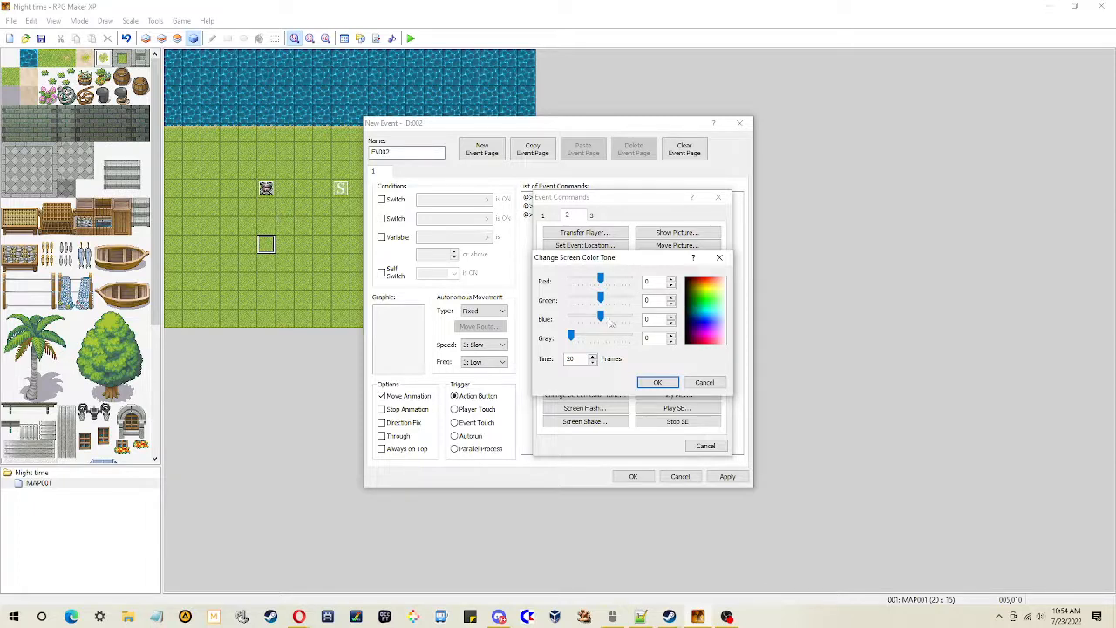
# Darken the screen tone to -119, -102, -102 over 20 frames and set a character sprite
pyautogui.moveTo(600, 318); pyautogui.dragTo(588, 318)
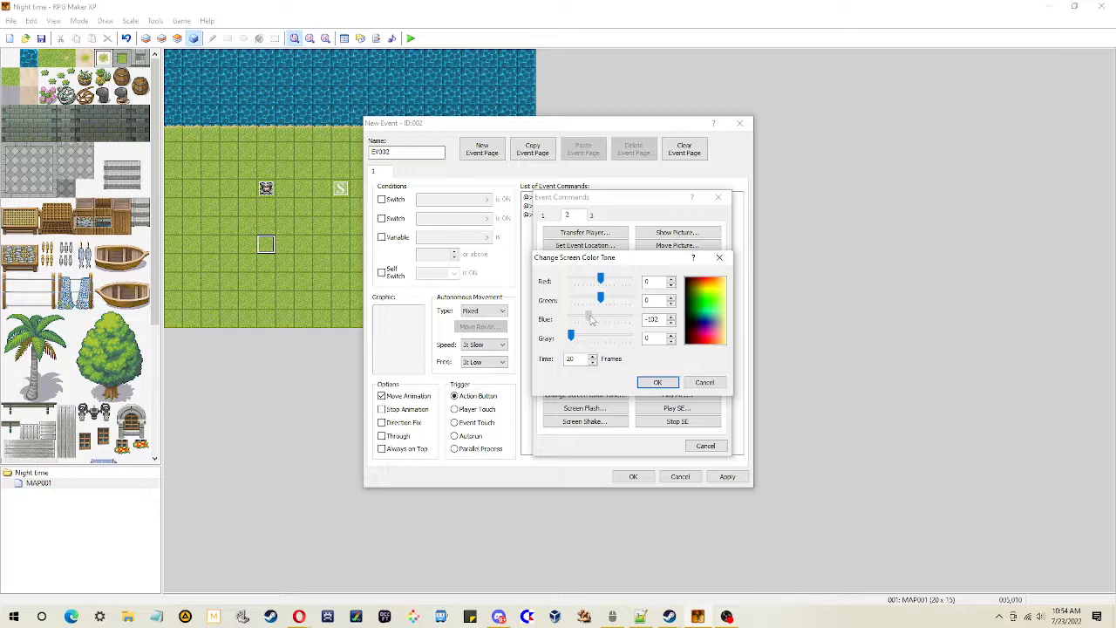
pyautogui.moveTo(601, 300); pyautogui.dragTo(589, 300)
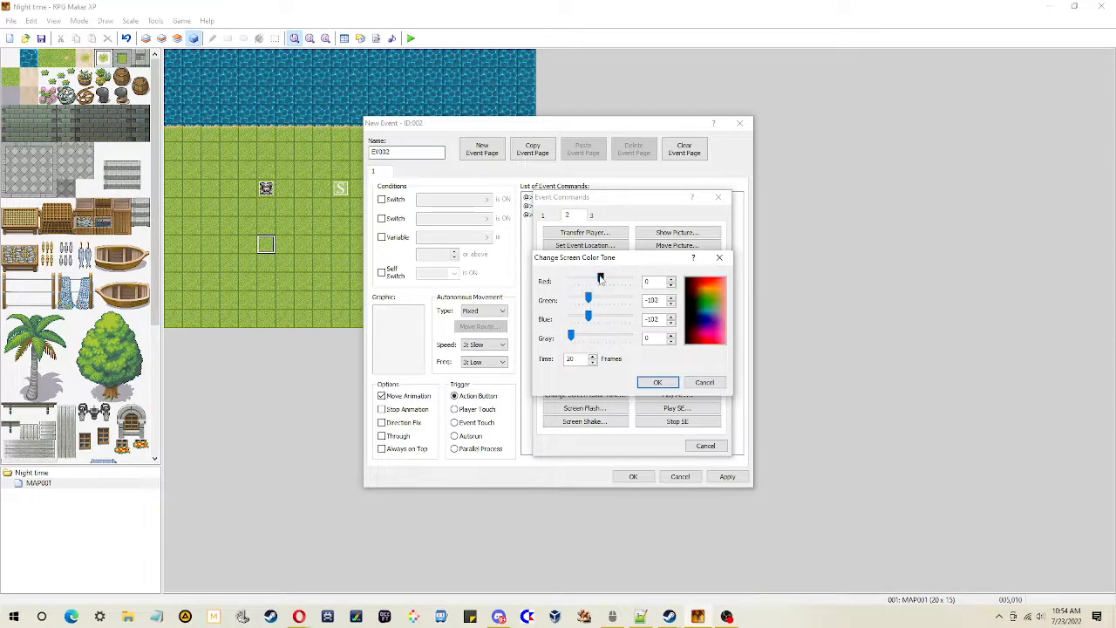
pyautogui.click(658, 381)
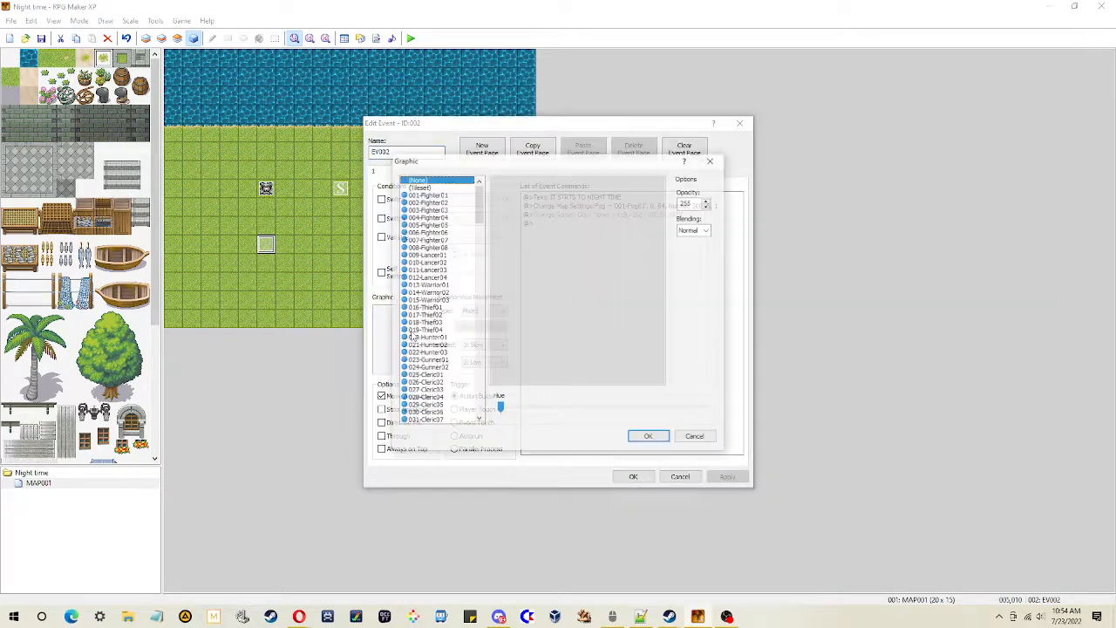
pyautogui.click(648, 435)
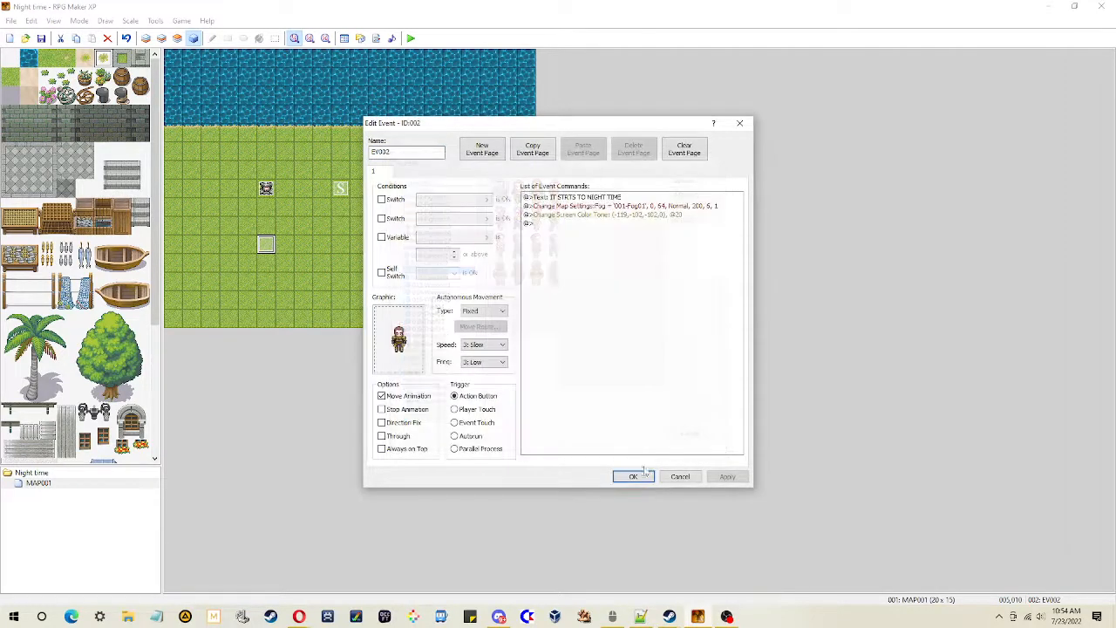
# Save the event, playtest the dark foggy night, then reopen the event
pyautogui.click(633, 476)
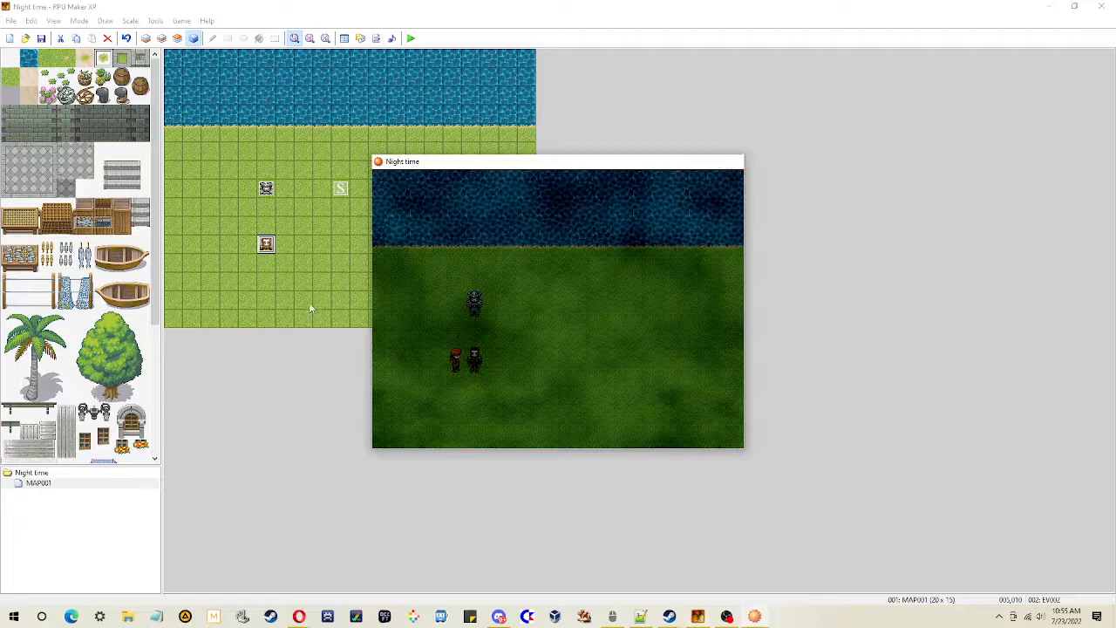
pyautogui.doubleClick(266, 244)
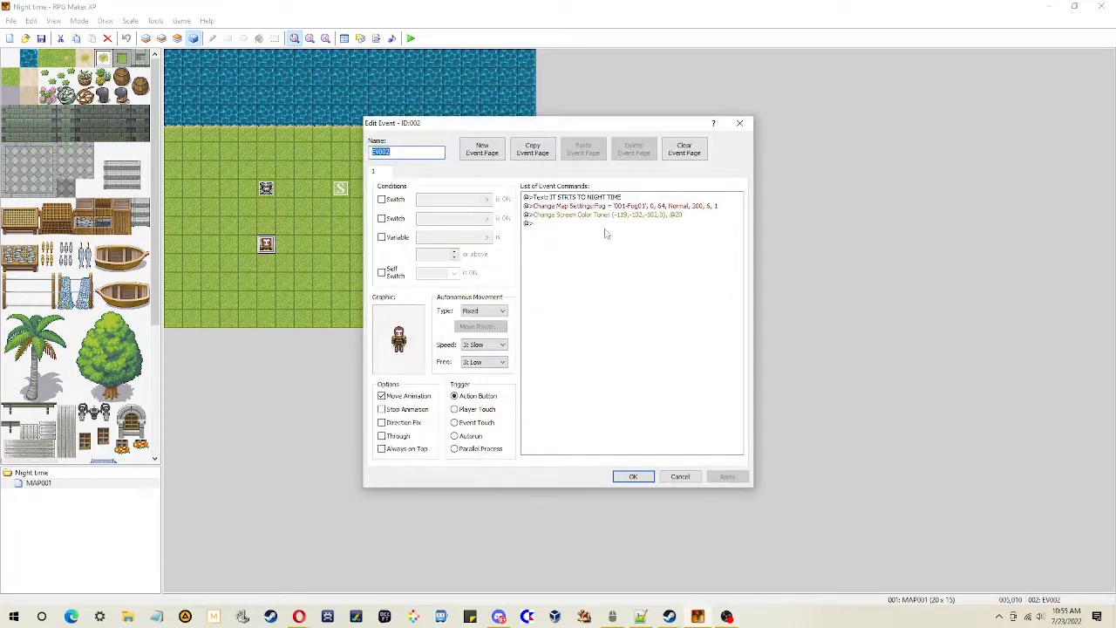
# Select the Change Screen Color Tone line and close the event editor
pyautogui.click(602, 214)
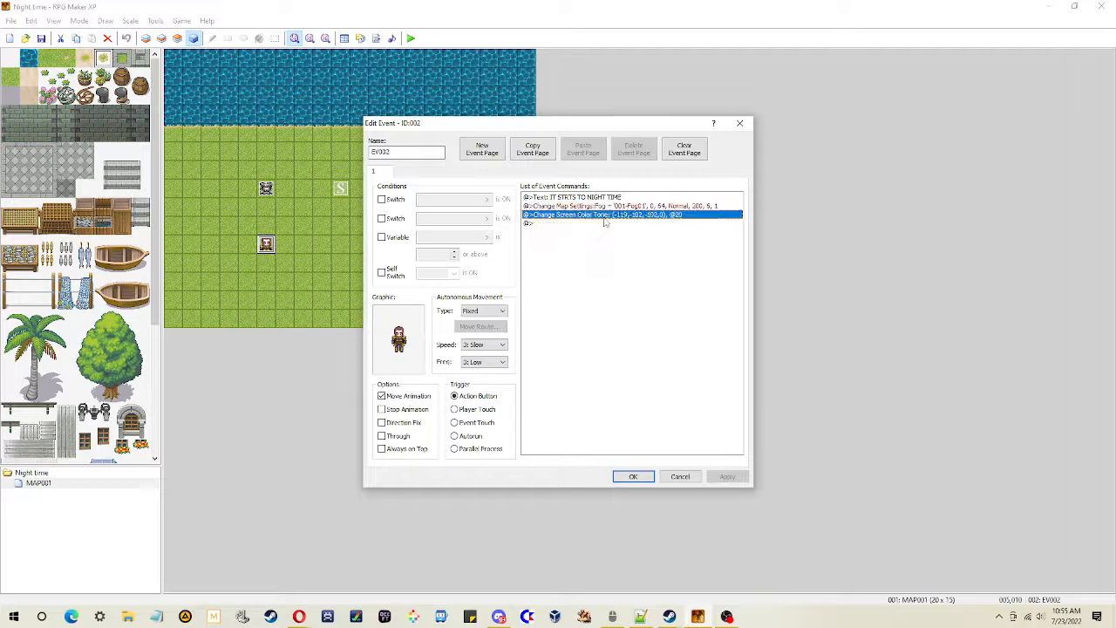
pyautogui.moveTo(626, 320)
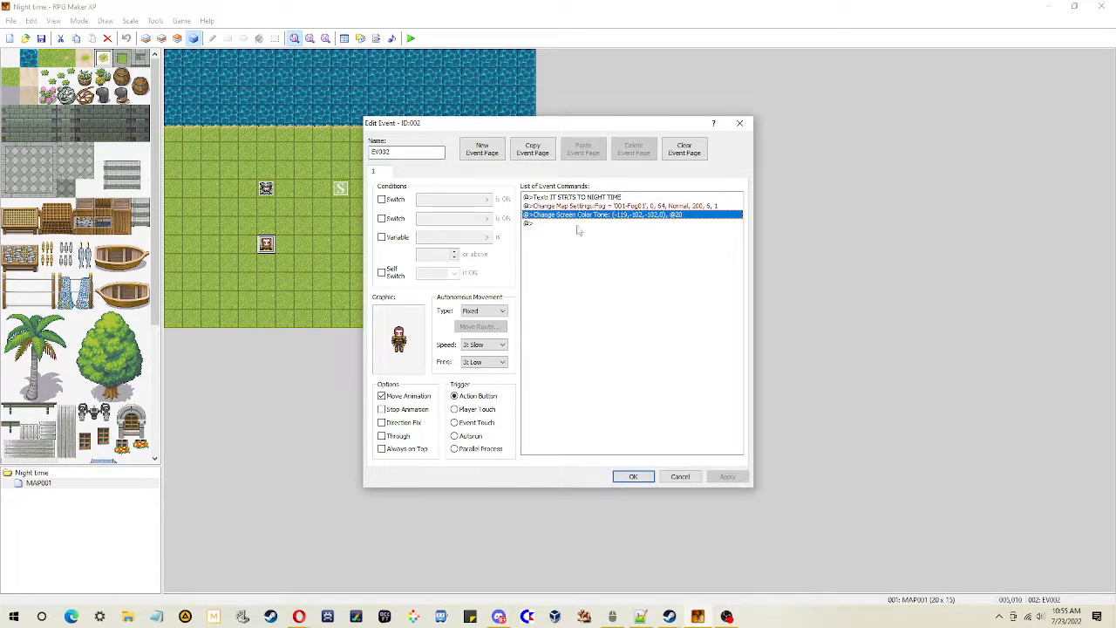
pyautogui.click(633, 476)
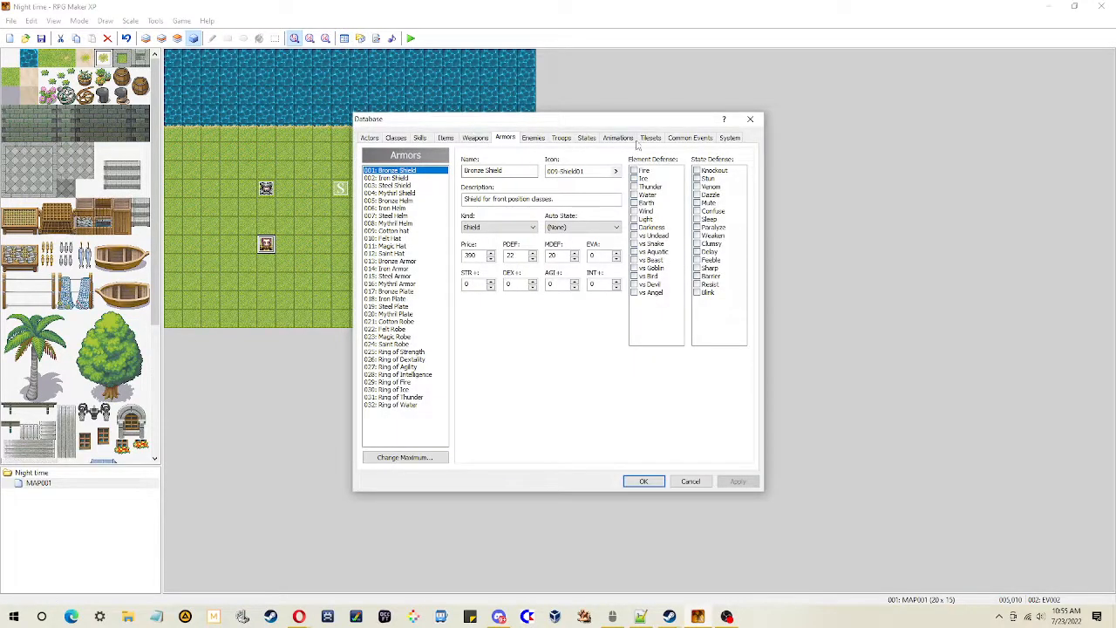
# Name common event 001 'Set Night' and tint its screen to -136, -136, -136 over 20 frames
pyautogui.click(689, 137)
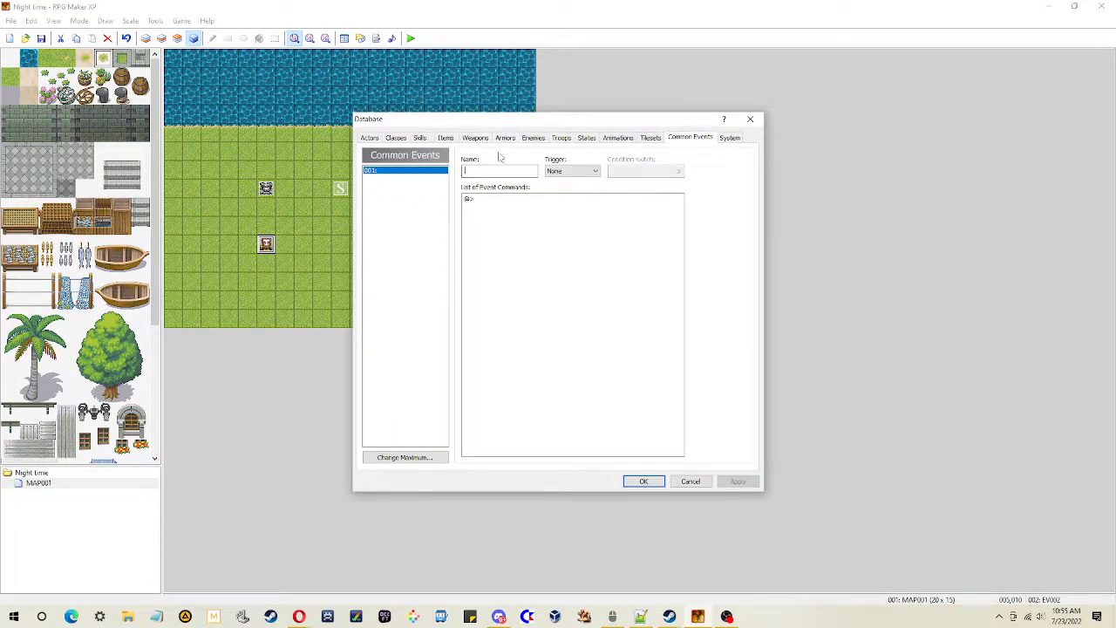
pyautogui.write('Set Night')
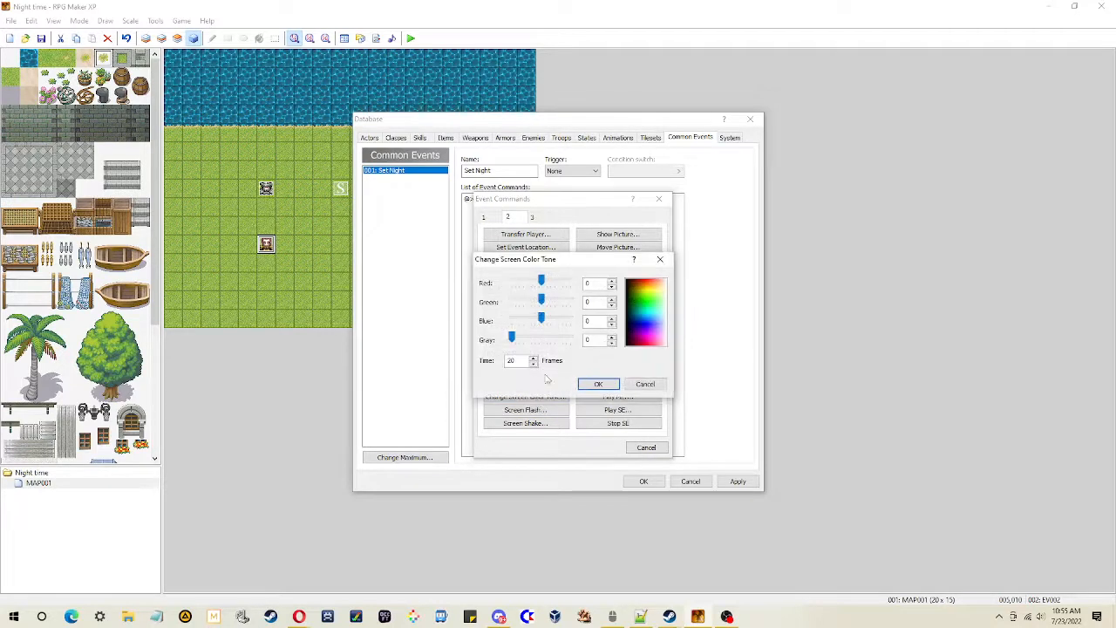
pyautogui.moveTo(542, 321); pyautogui.dragTo(526, 317)
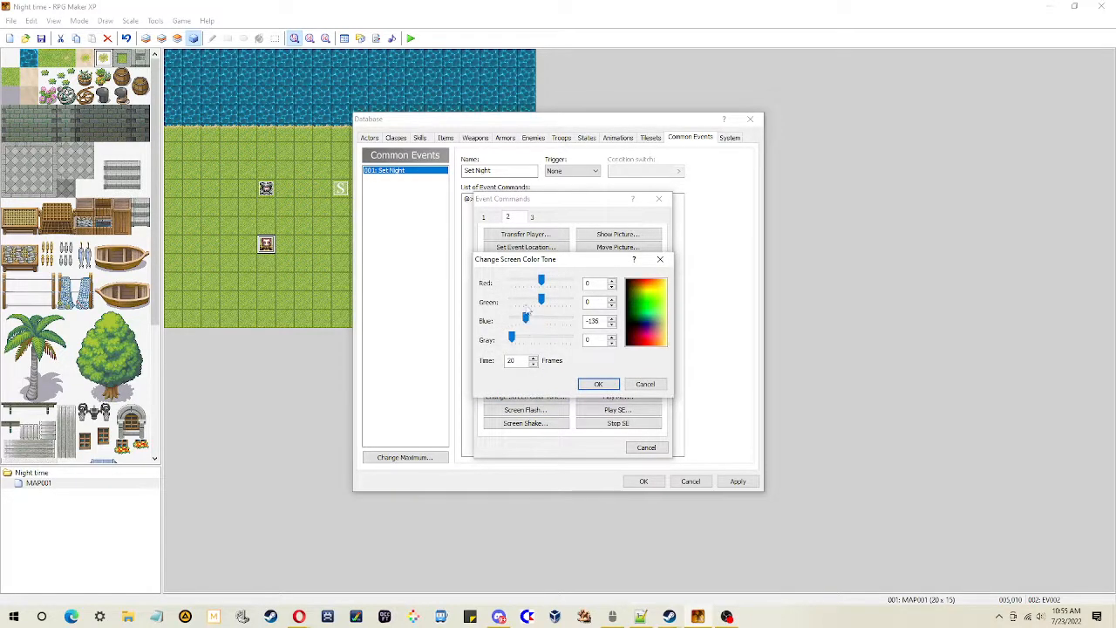
pyautogui.moveTo(541, 299); pyautogui.dragTo(526, 306)
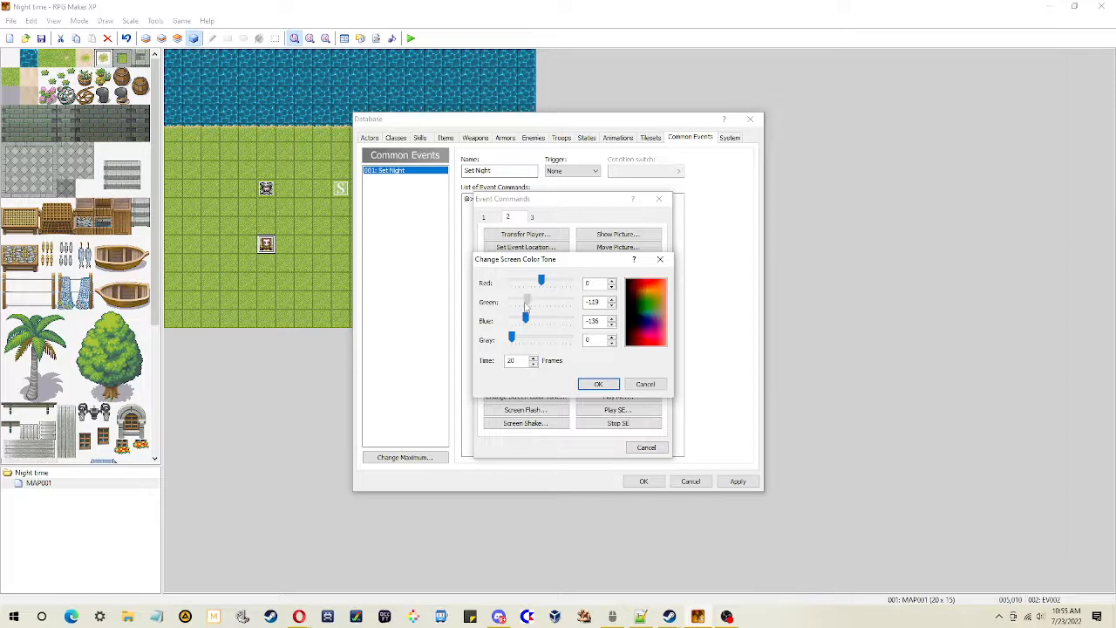
pyautogui.moveTo(541, 279); pyautogui.dragTo(532, 289)
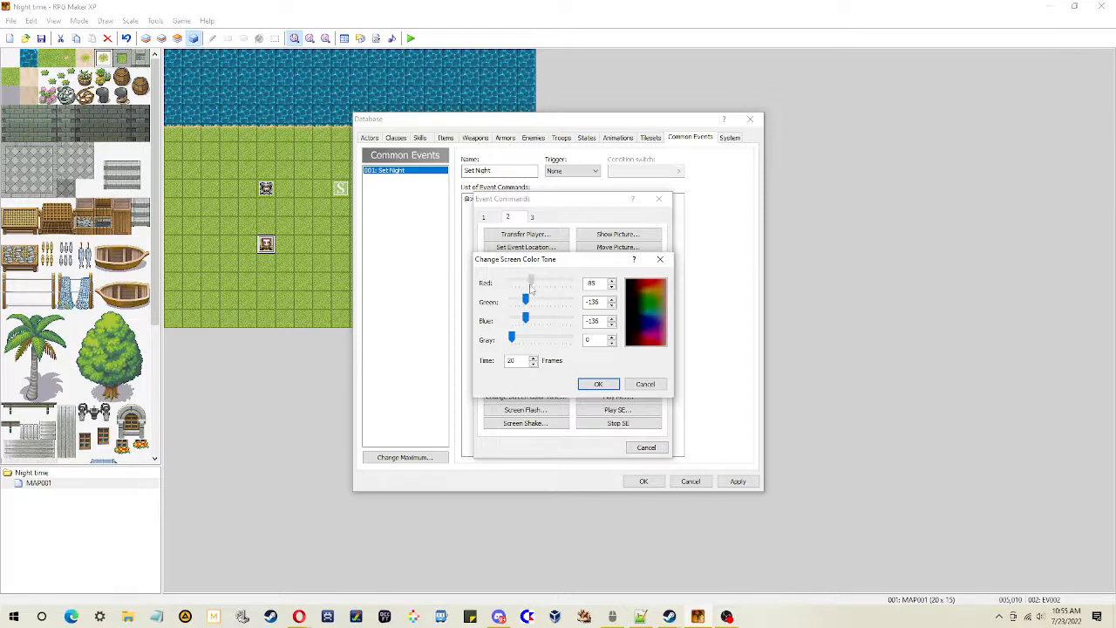
pyautogui.click(598, 383)
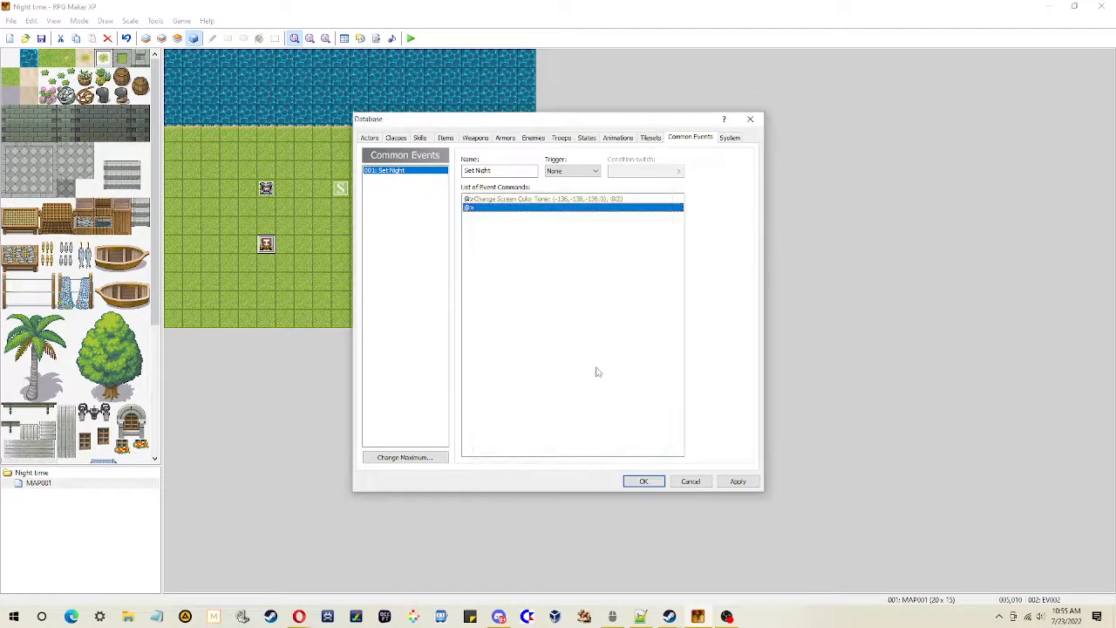
# Browse panoramas, then add a fog change to 001-Fog01 at opacity 64, SX 6, SY 1
pyautogui.doubleClick(572, 208)
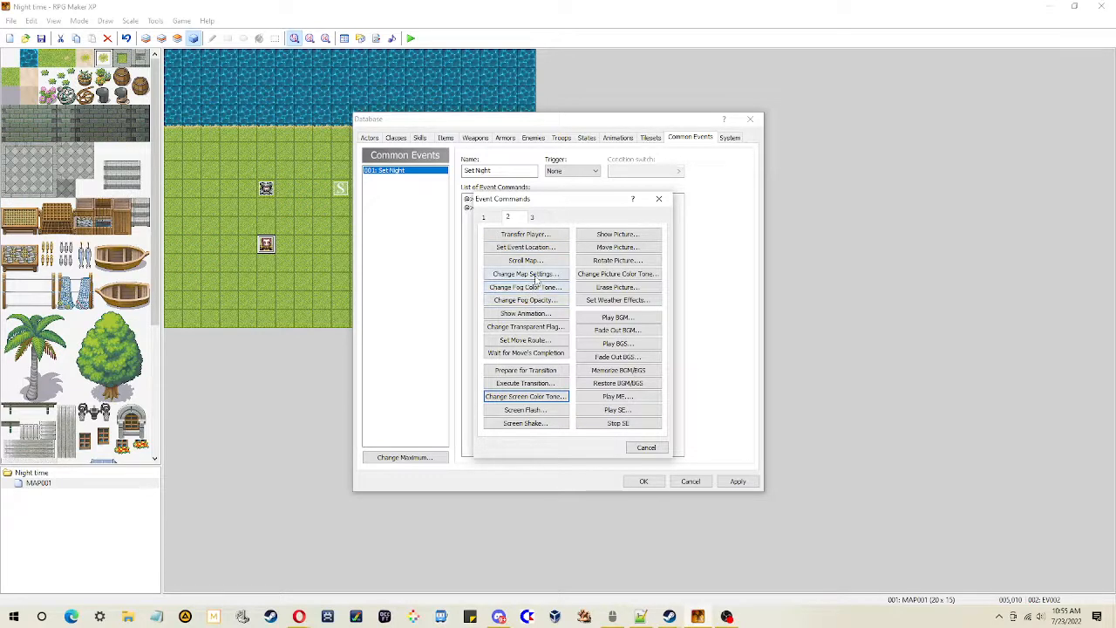
pyautogui.click(525, 274)
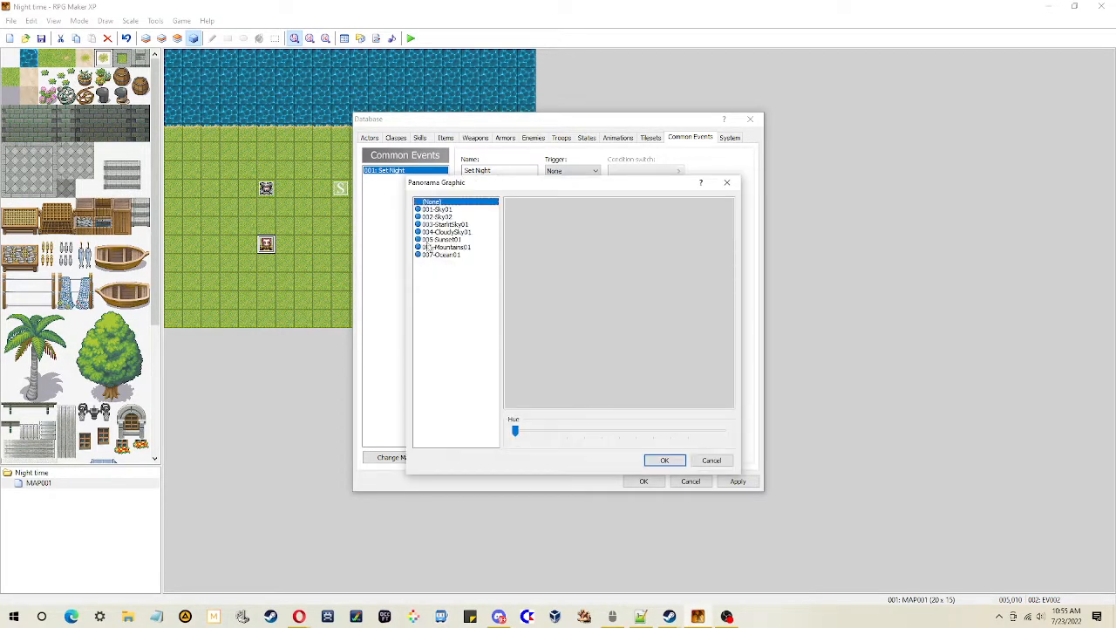
pyautogui.click(436, 216)
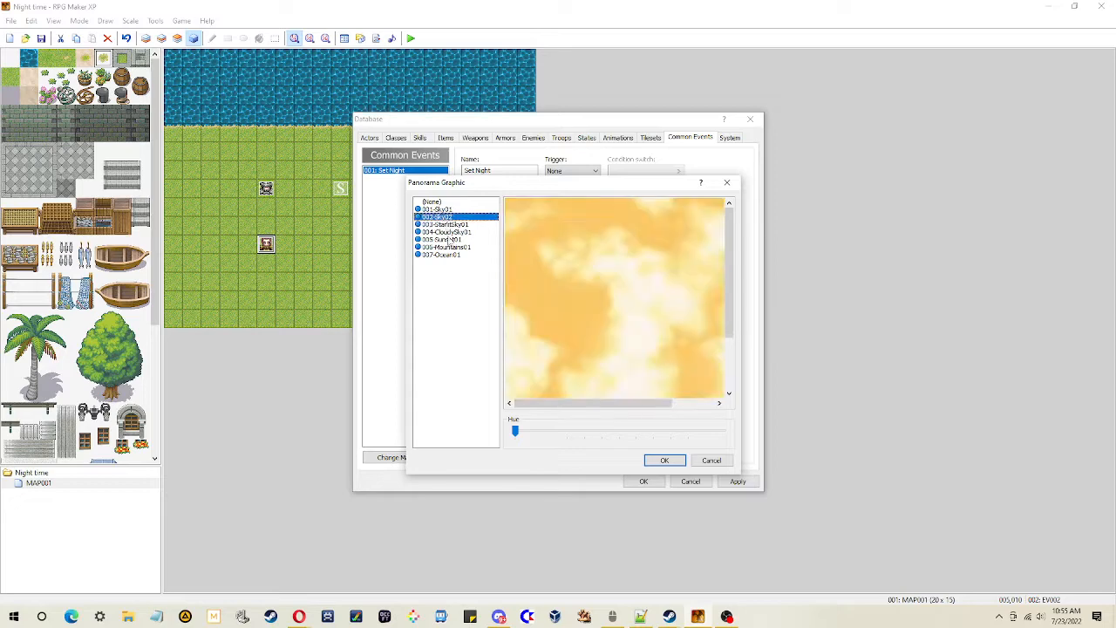
pyautogui.click(664, 459)
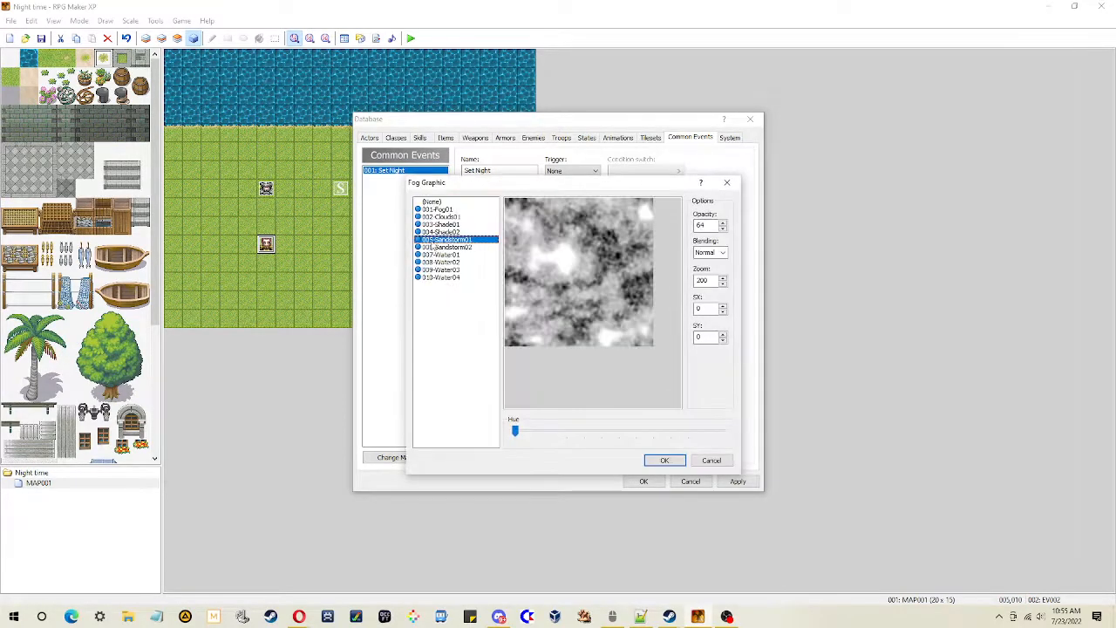
pyautogui.click(441, 224)
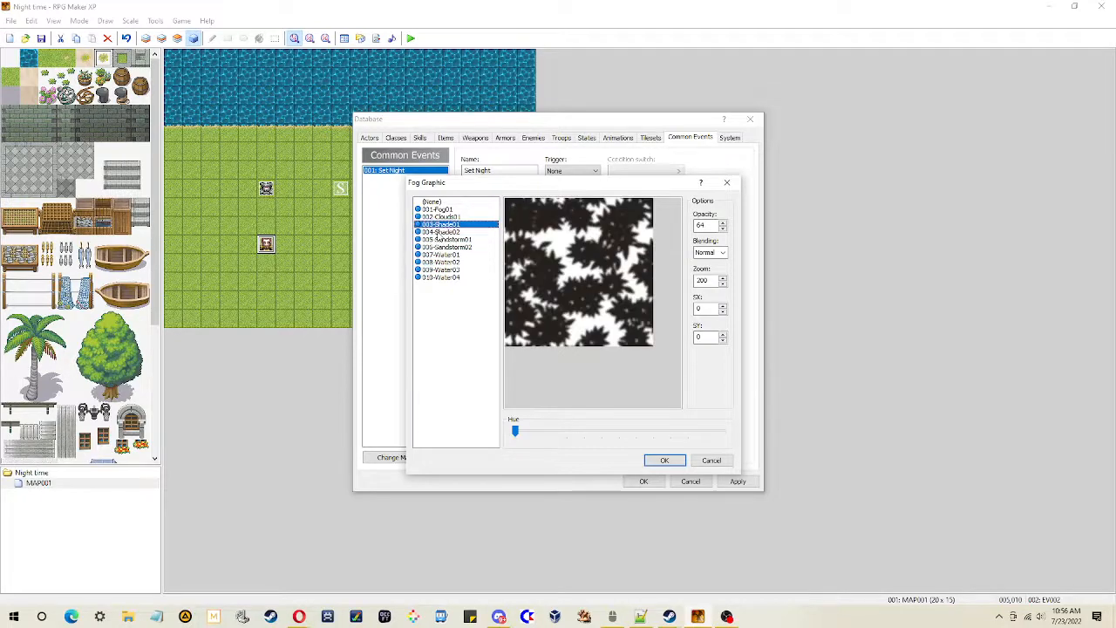
pyautogui.click(437, 209)
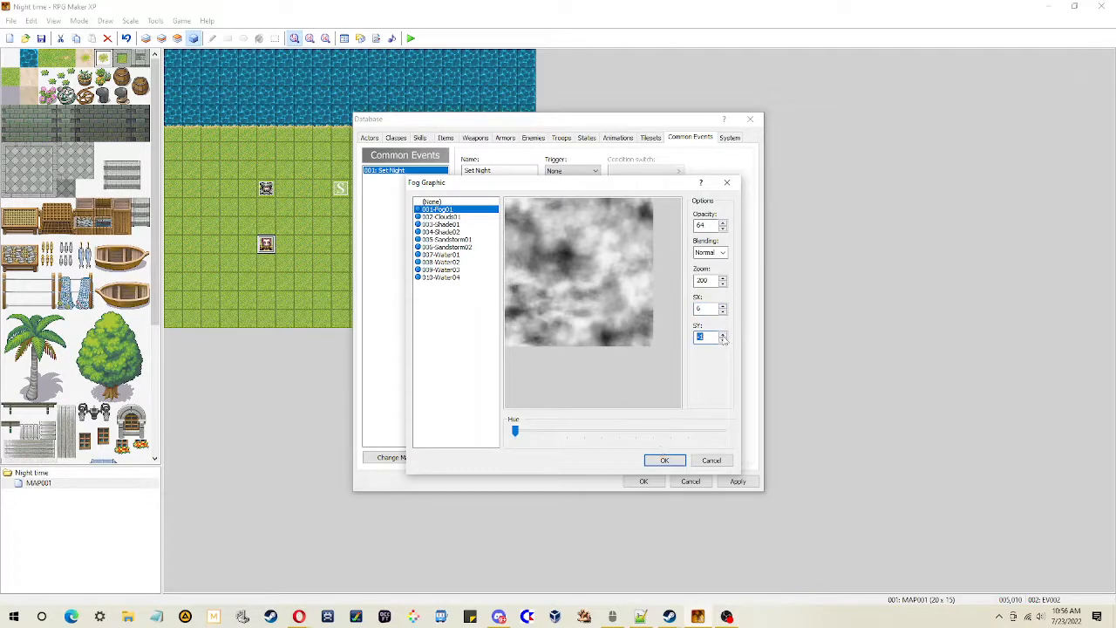
pyautogui.click(663, 460)
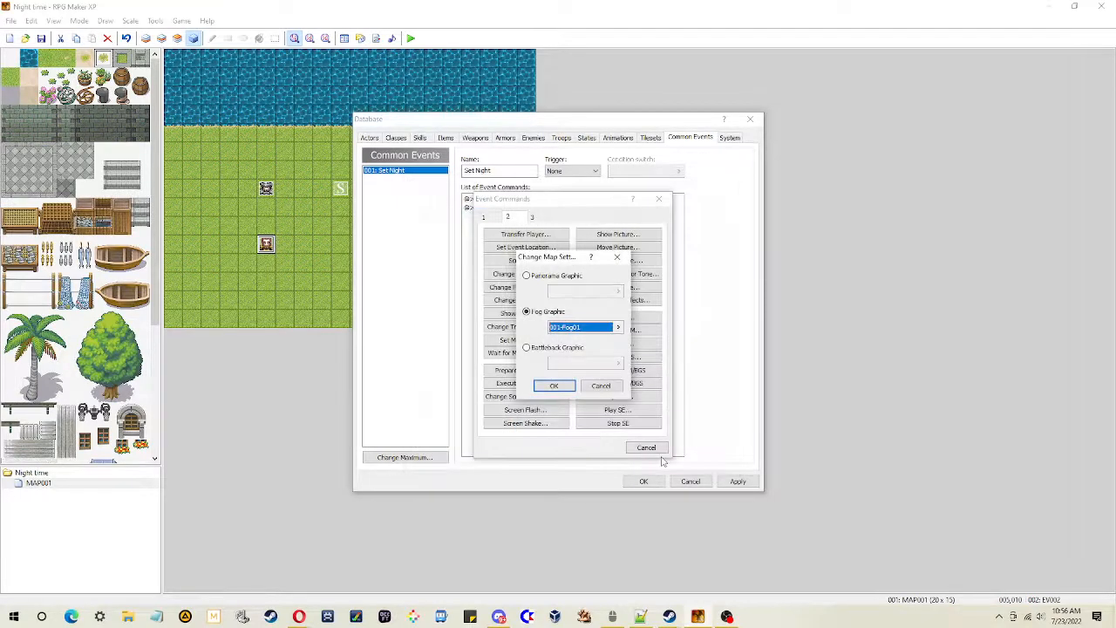
pyautogui.click(553, 385)
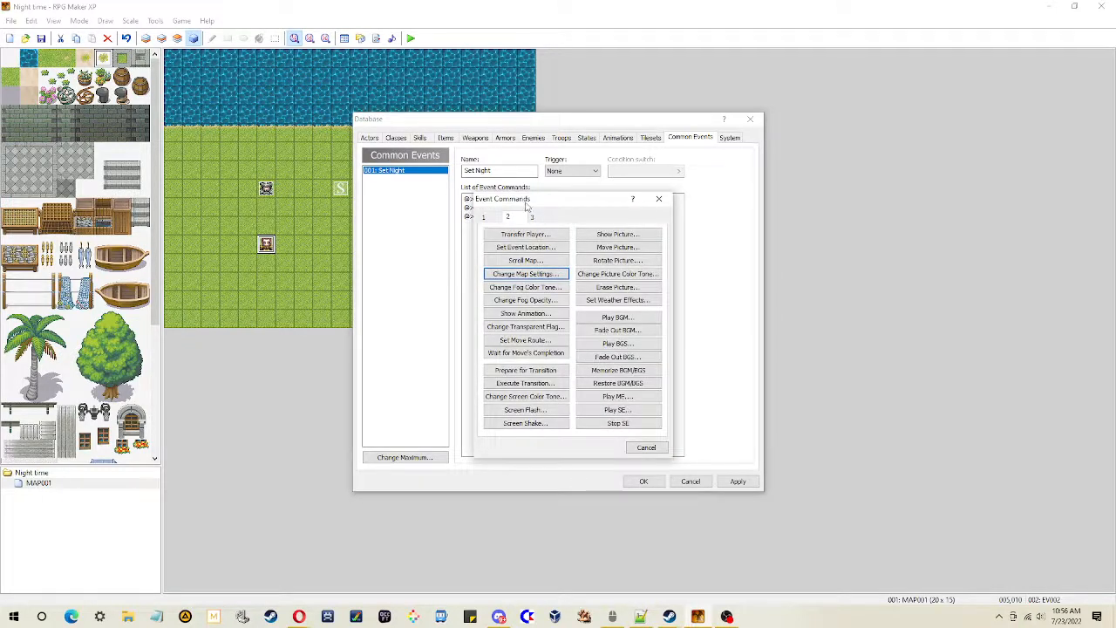
# Add a Control Switches command turning 0001 Night Time ON, then close the Database
pyautogui.click(483, 218)
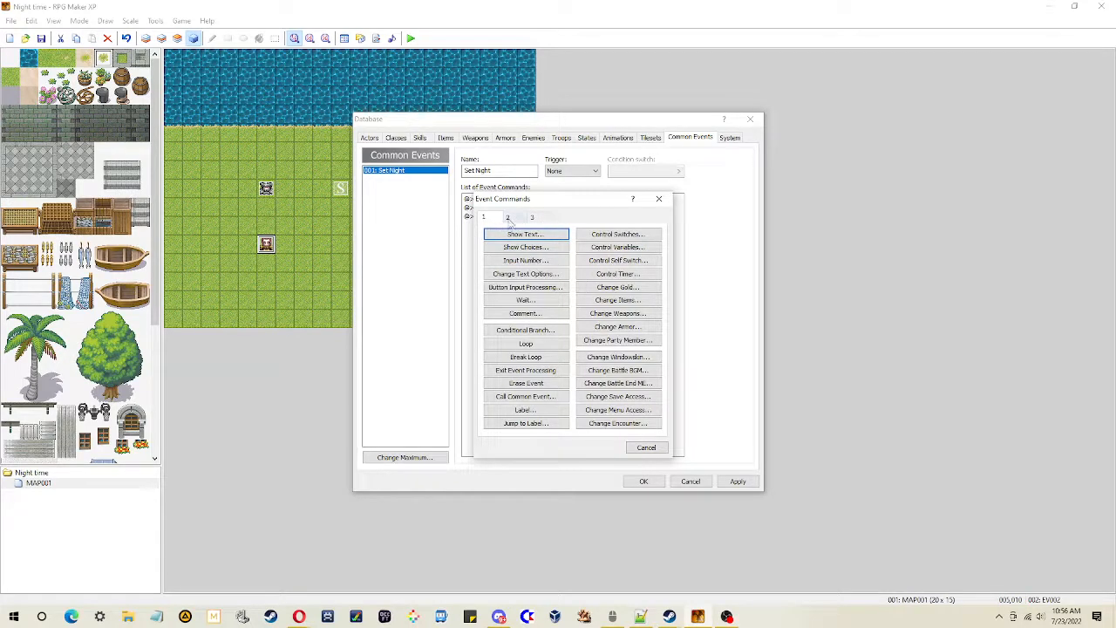
pyautogui.click(617, 234)
pyautogui.write('Night Time')
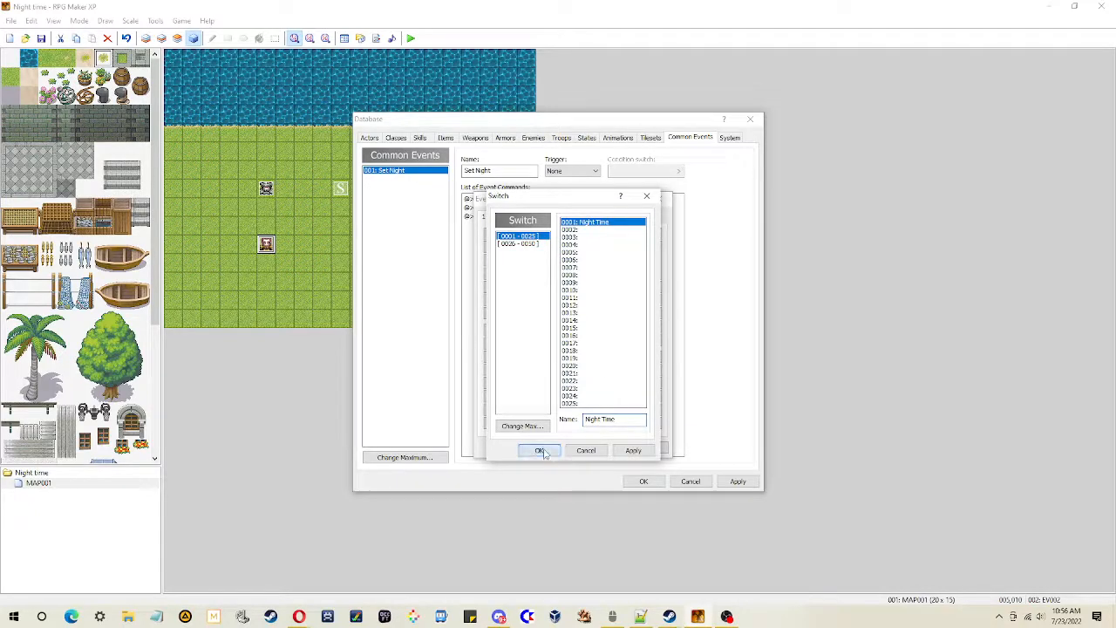
pyautogui.click(539, 450)
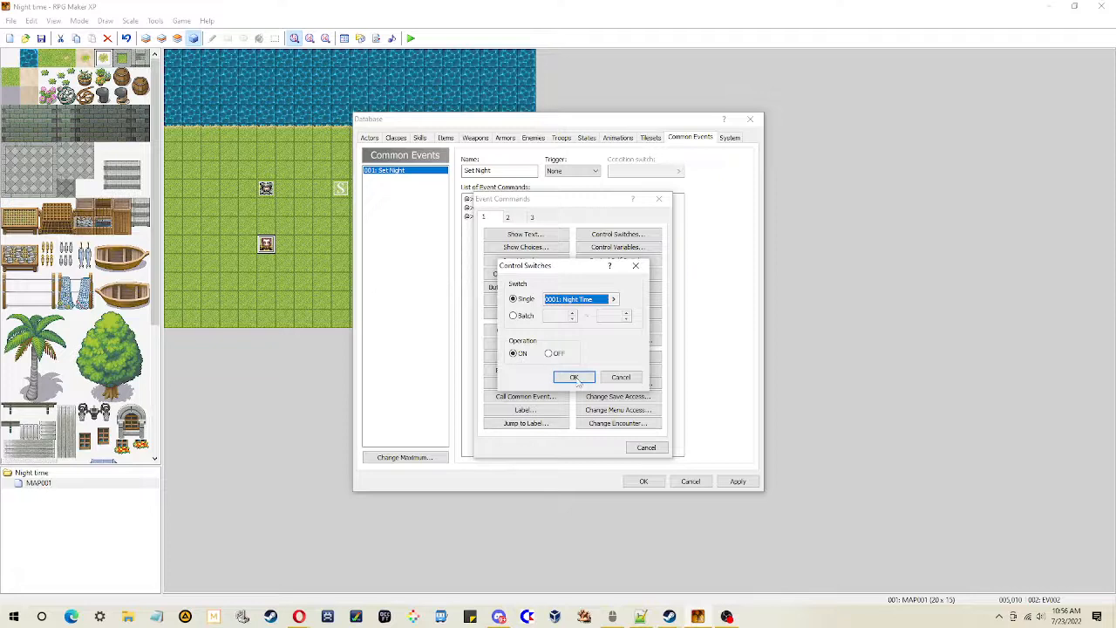
pyautogui.click(574, 377)
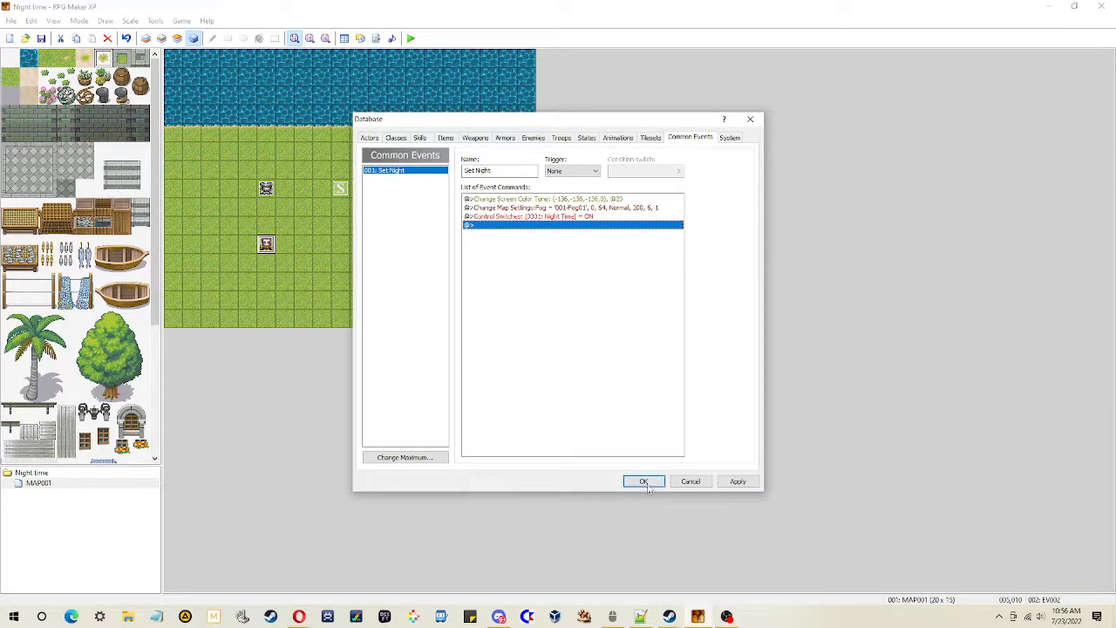
pyautogui.moveTo(550, 285)
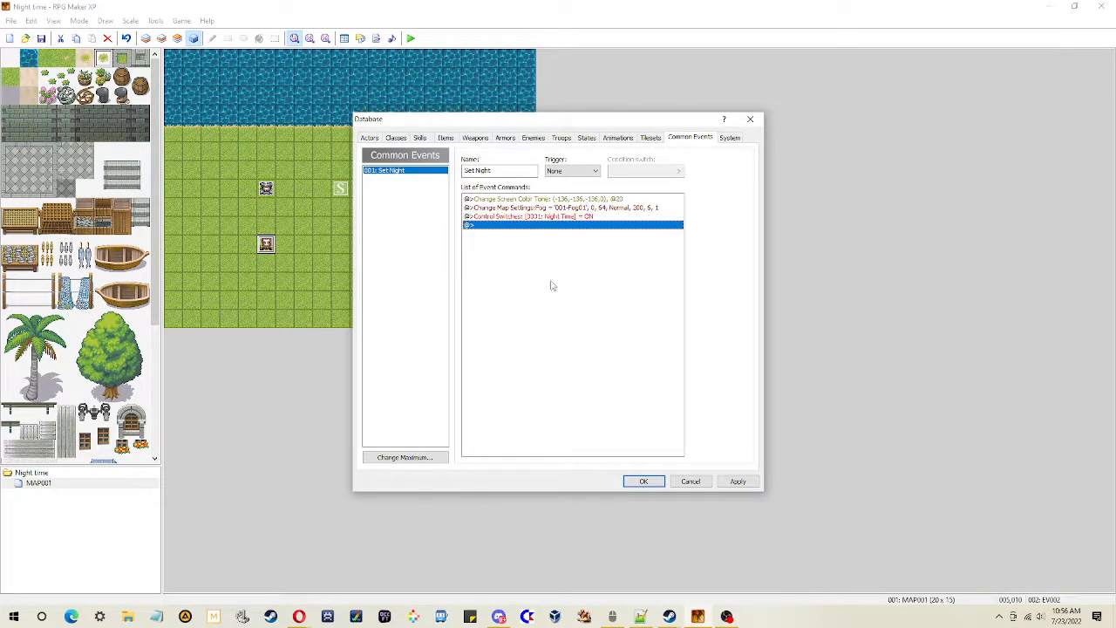
pyautogui.click(643, 480)
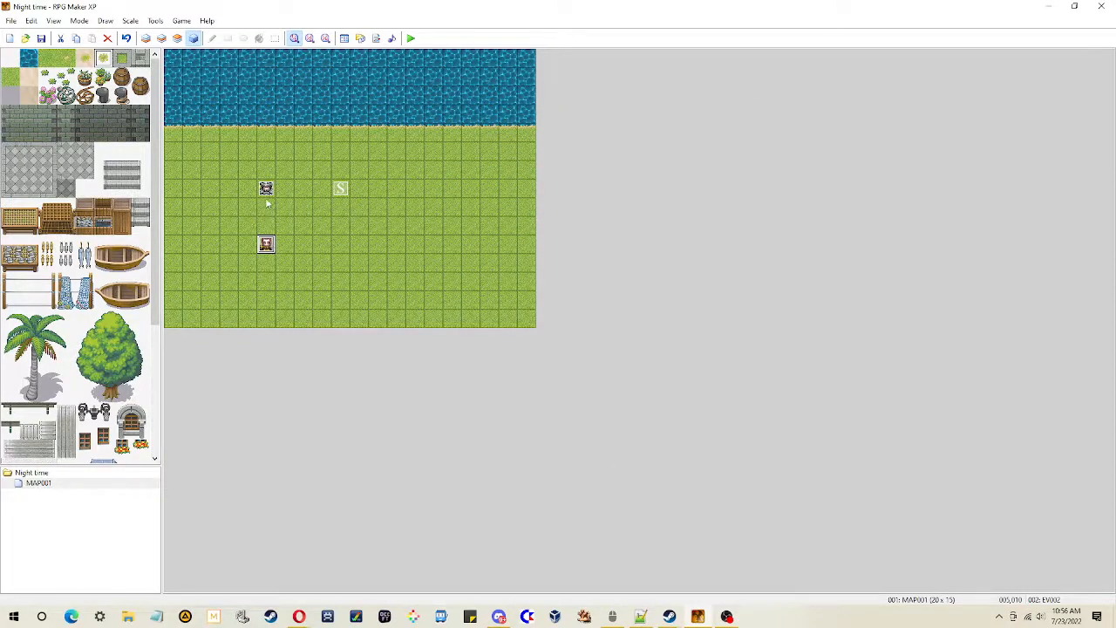
# Add a Call Common Event command for '001: Set Night' to the upper NPC event
pyautogui.doubleClick(266, 188)
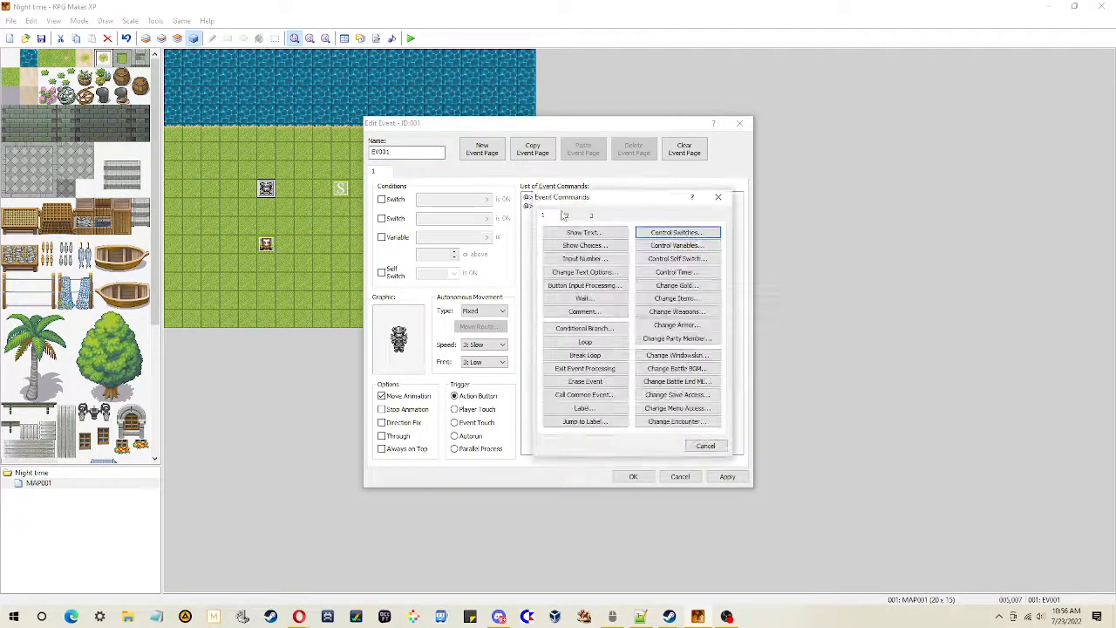
pyautogui.click(567, 215)
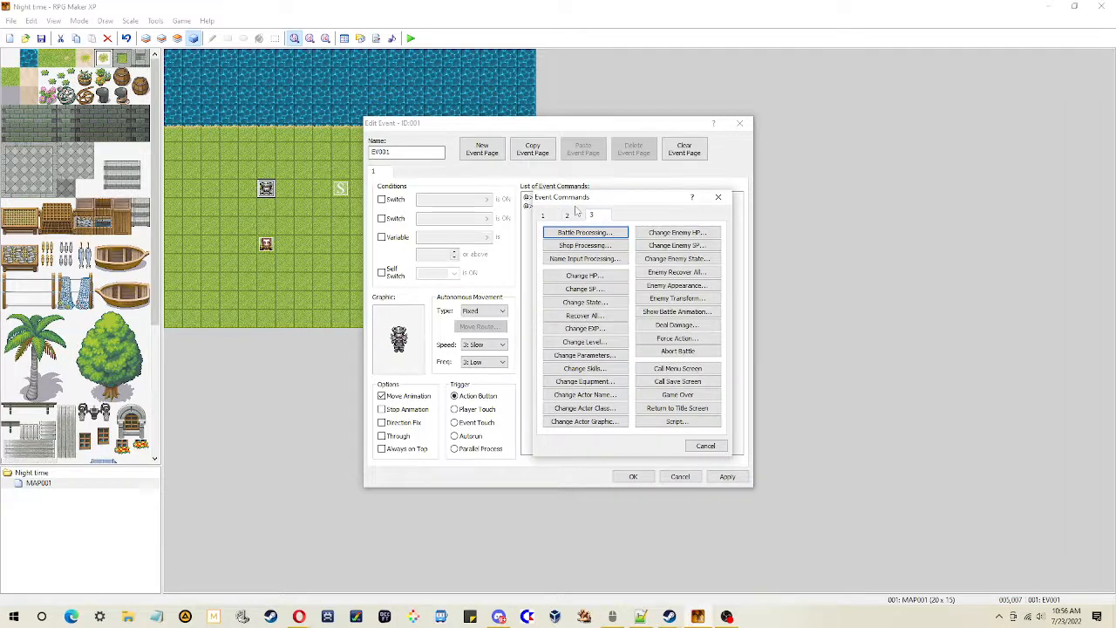
pyautogui.click(567, 215)
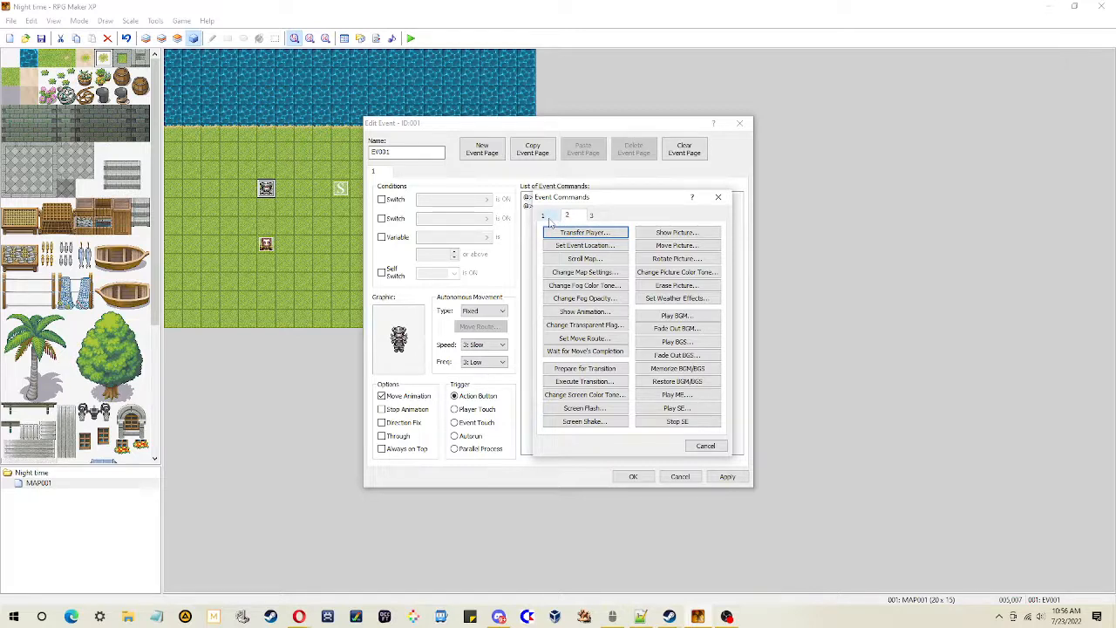
pyautogui.click(543, 215)
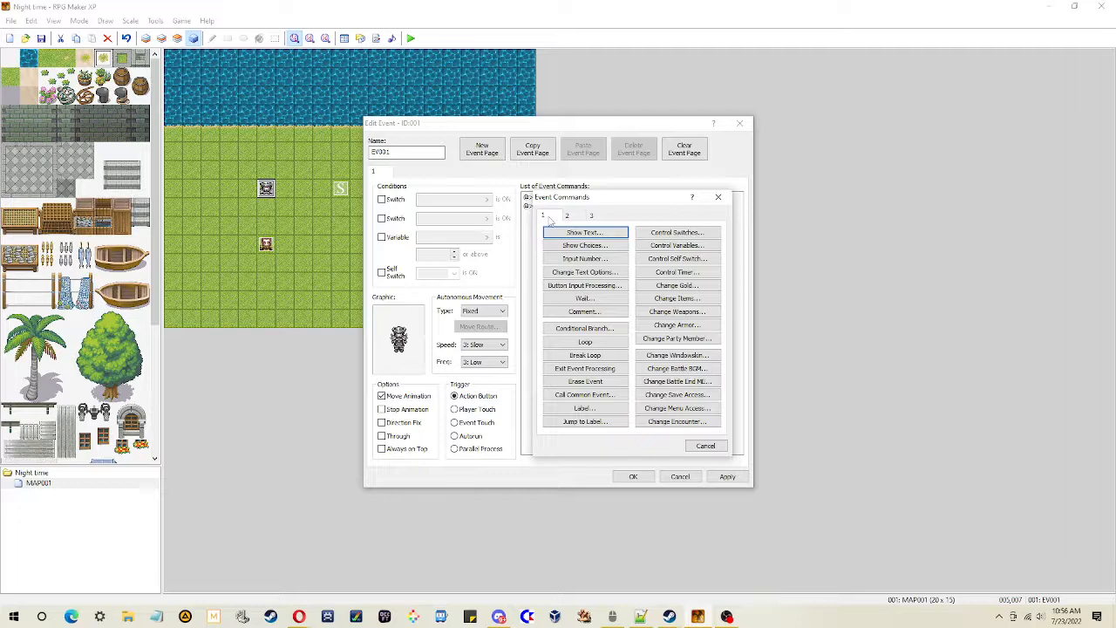
pyautogui.moveTo(584, 394)
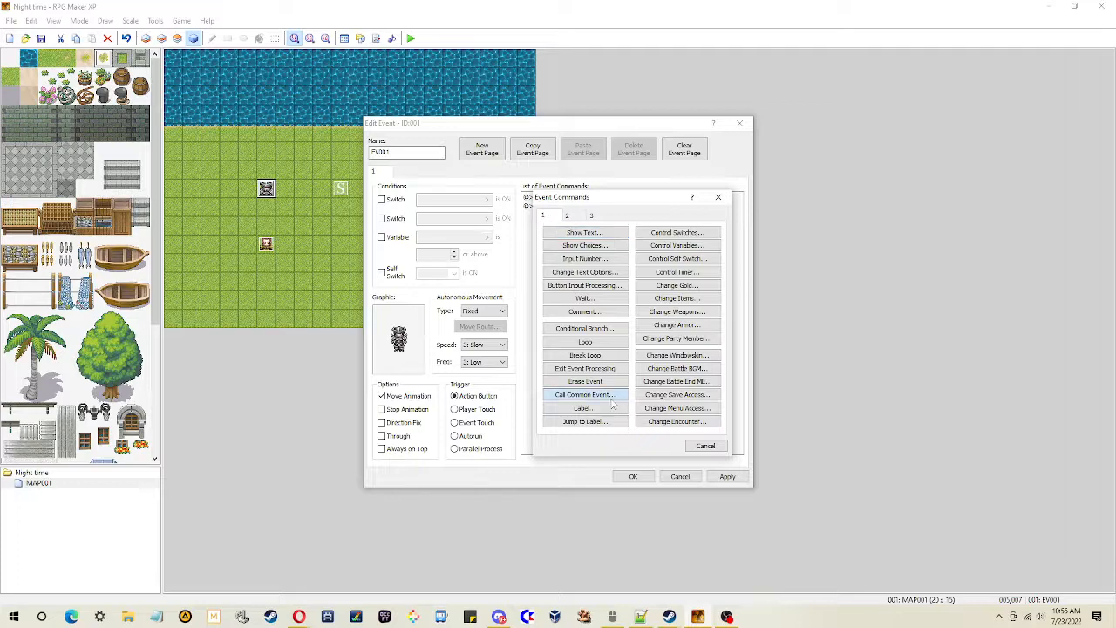
pyautogui.click(584, 394)
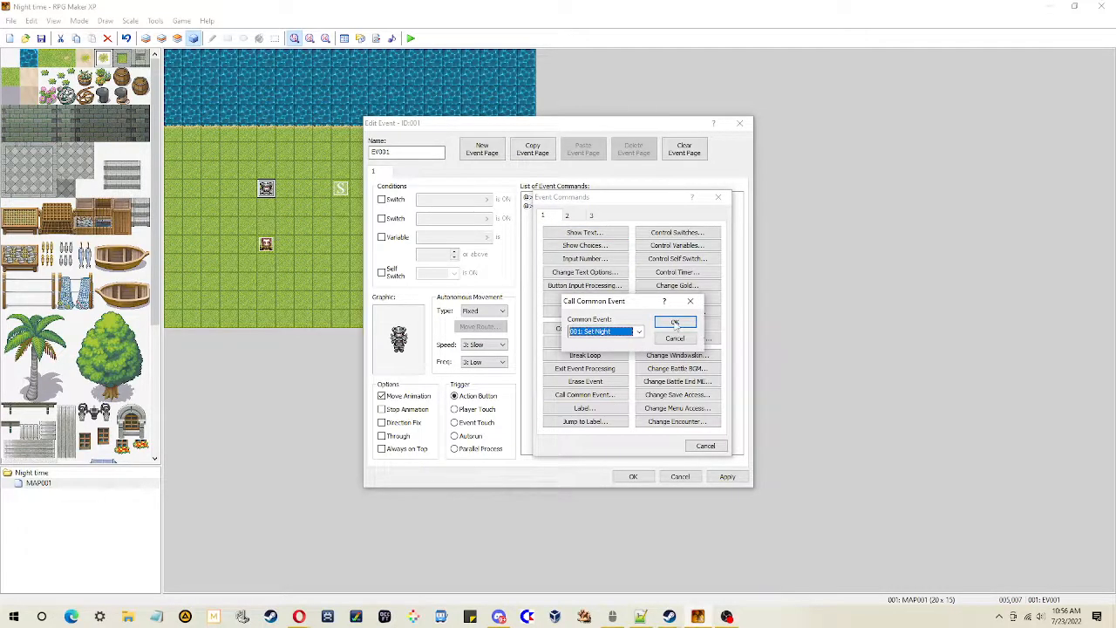
pyautogui.click(675, 321)
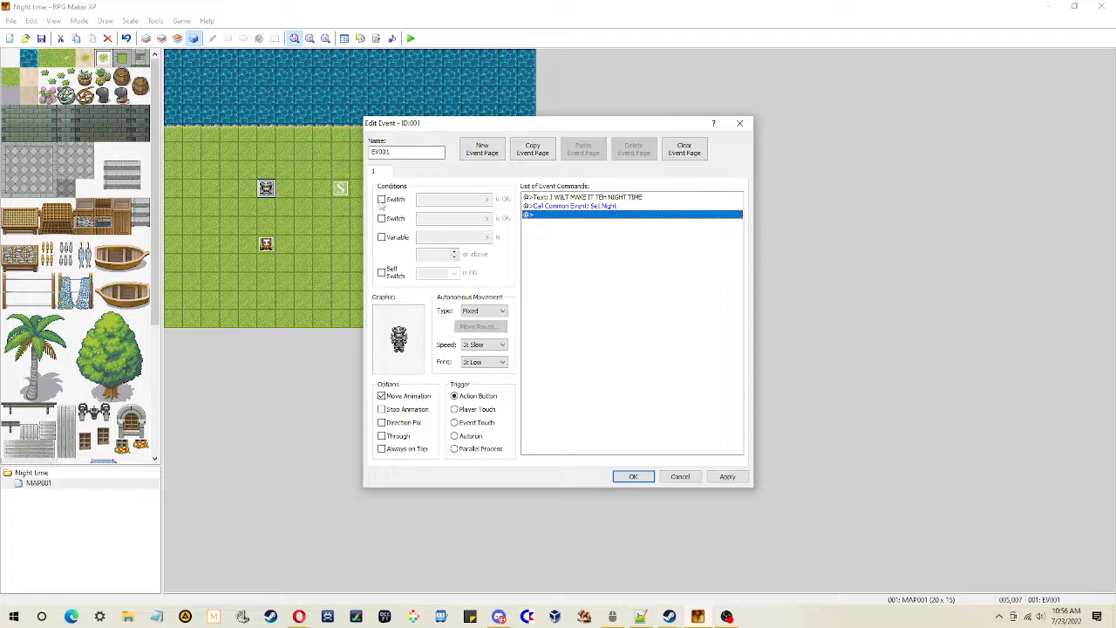
pyautogui.moveTo(586, 209)
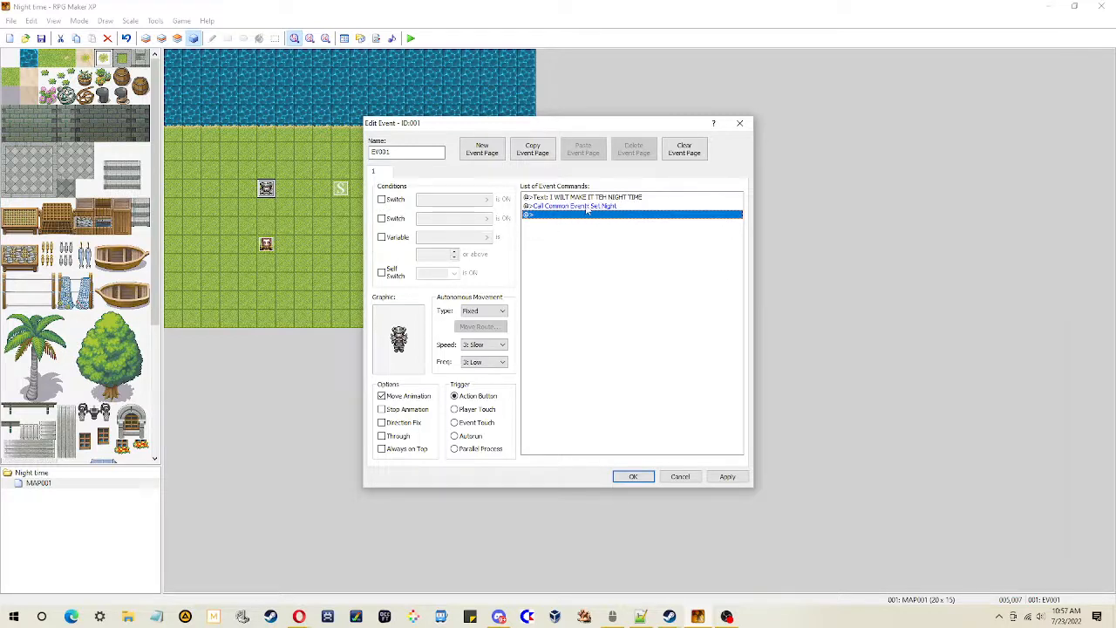
# Select the Set Night call line and confirm the Edit Event dialog to return to the map
pyautogui.click(571, 205)
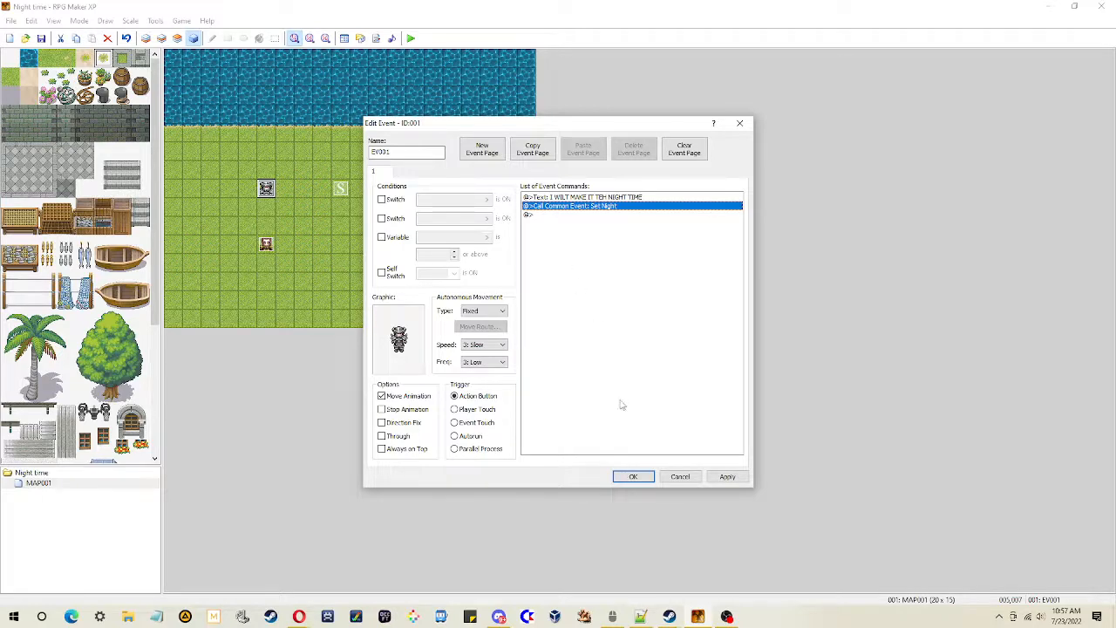
pyautogui.click(633, 476)
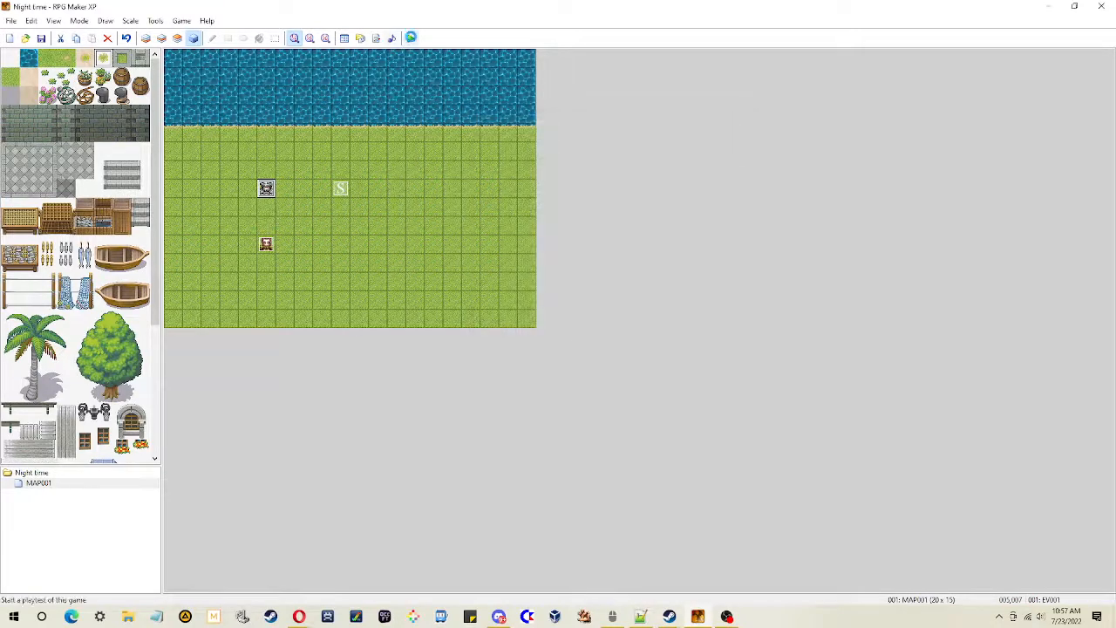